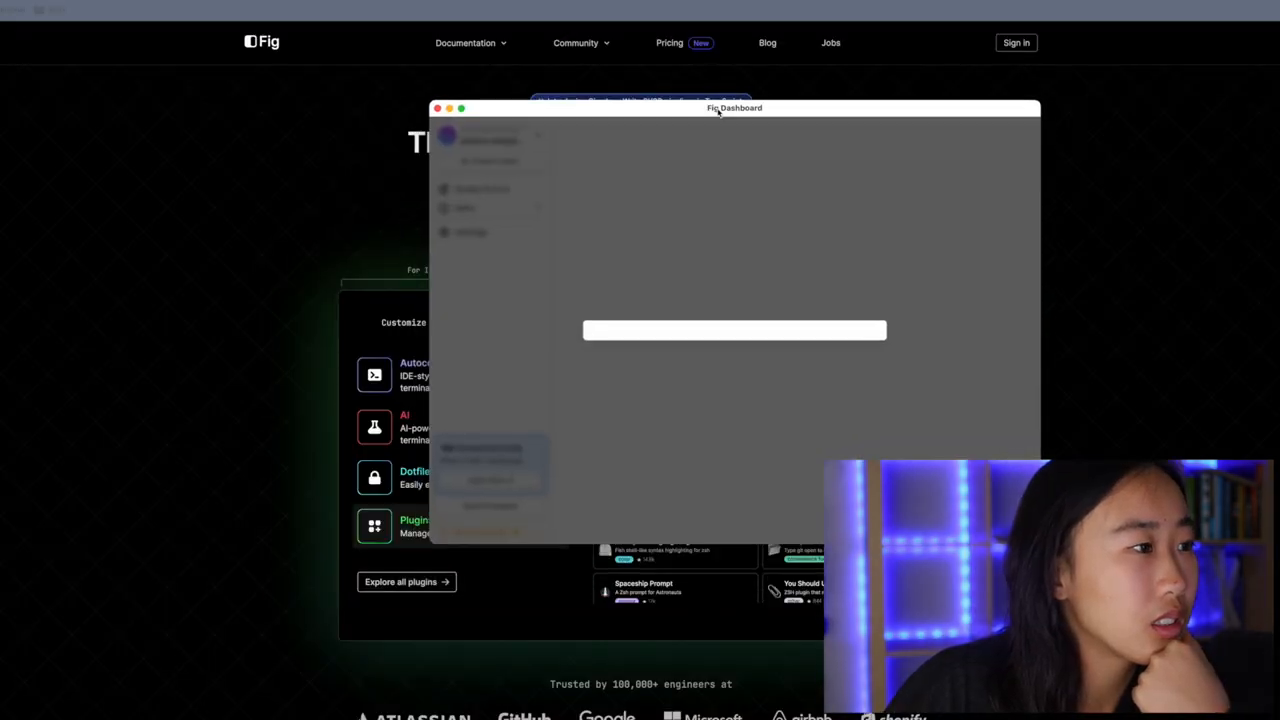
# - Set the username to 'theRubberDuck' and skip inviting teammates
pyautogui.write('theRubberDuck')
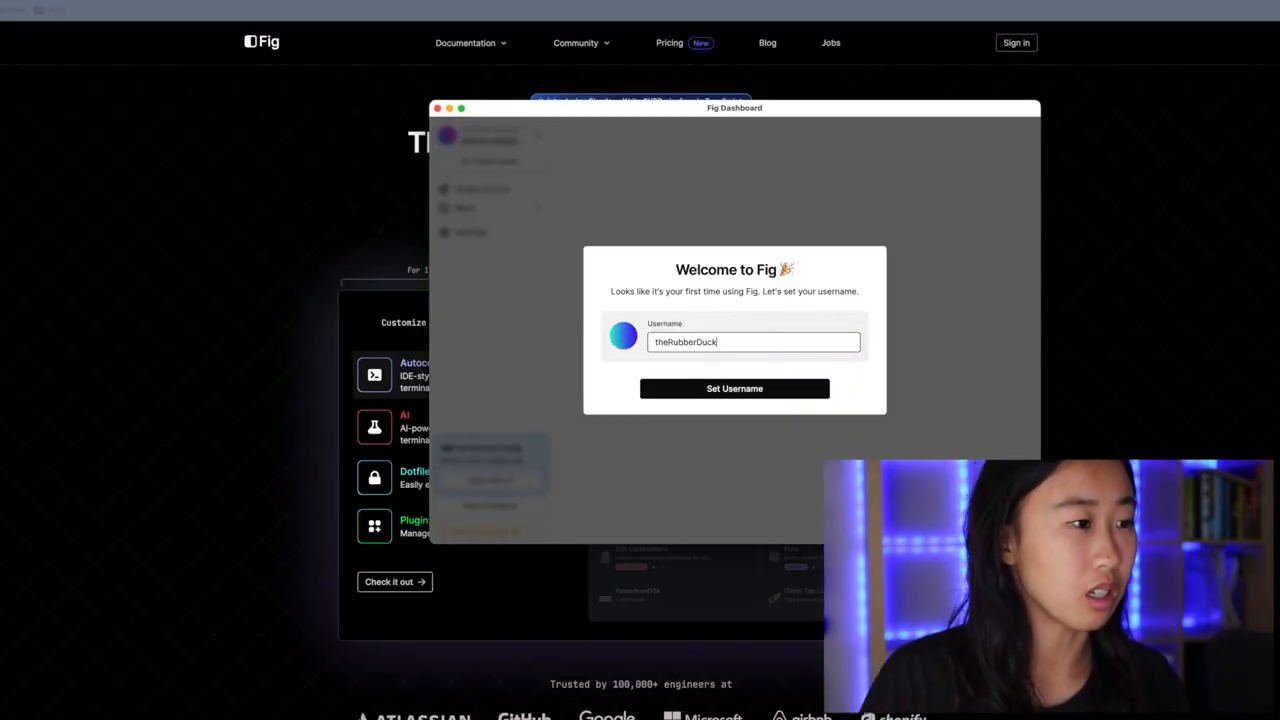
pyautogui.click(734, 388)
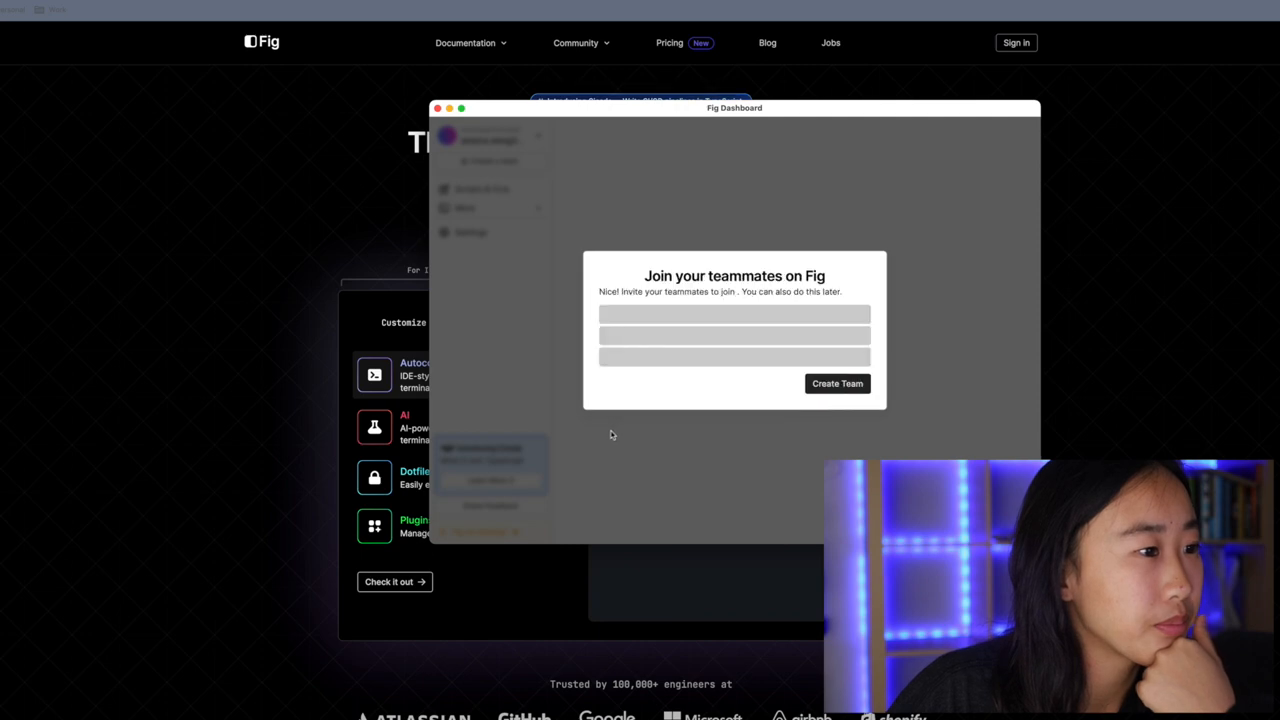
pyautogui.click(837, 383)
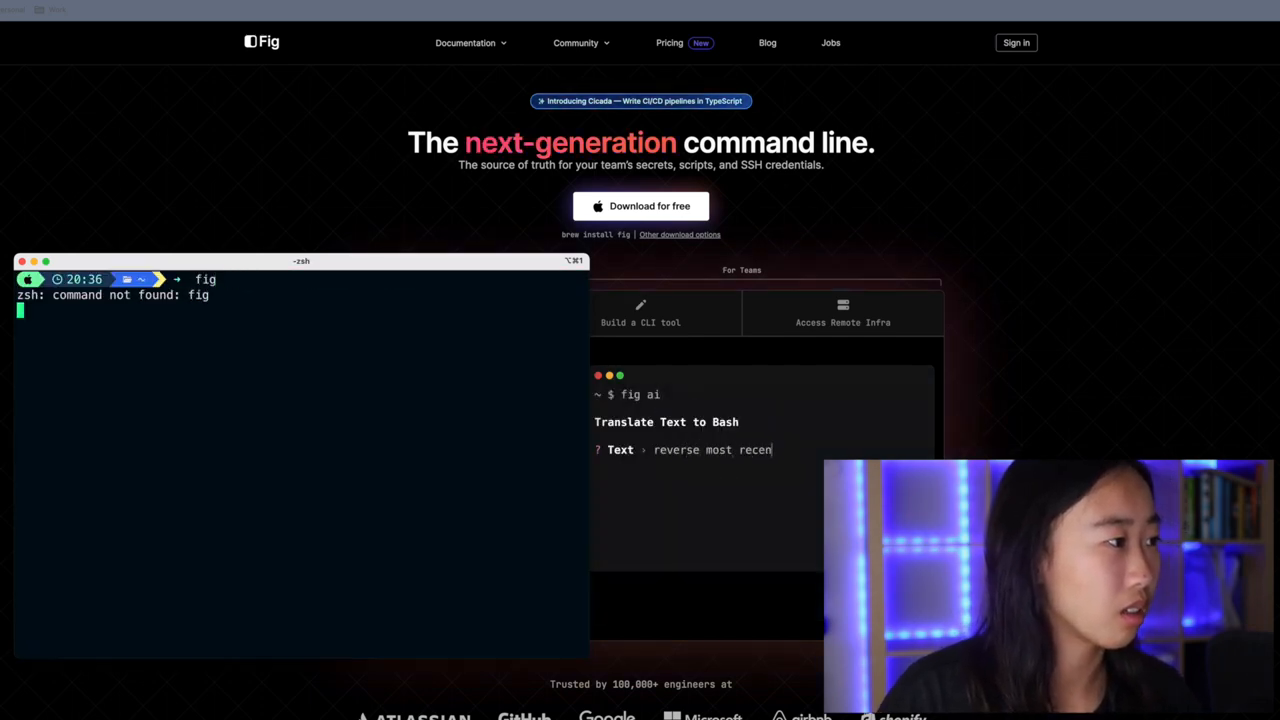
# - Choose iTerm2 as the Preferred Terminal in Fig's General settings
pyautogui.write('brew install di')
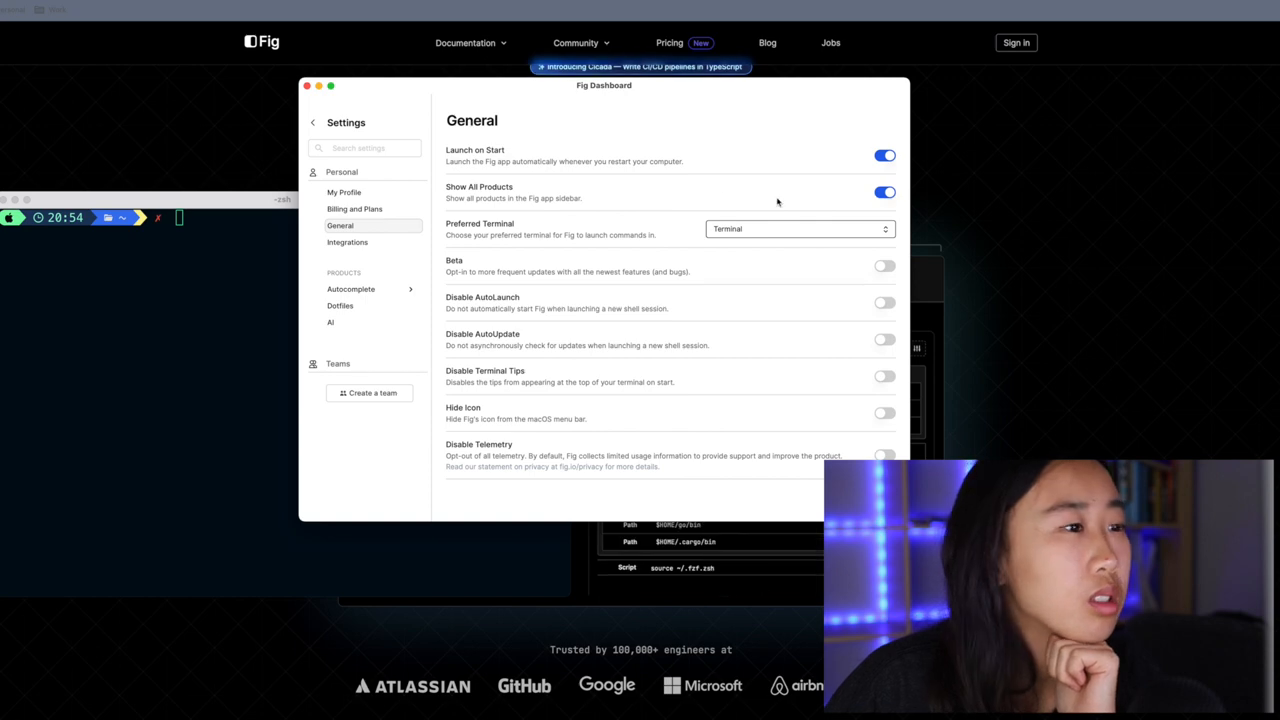
pyautogui.moveTo(575, 245)
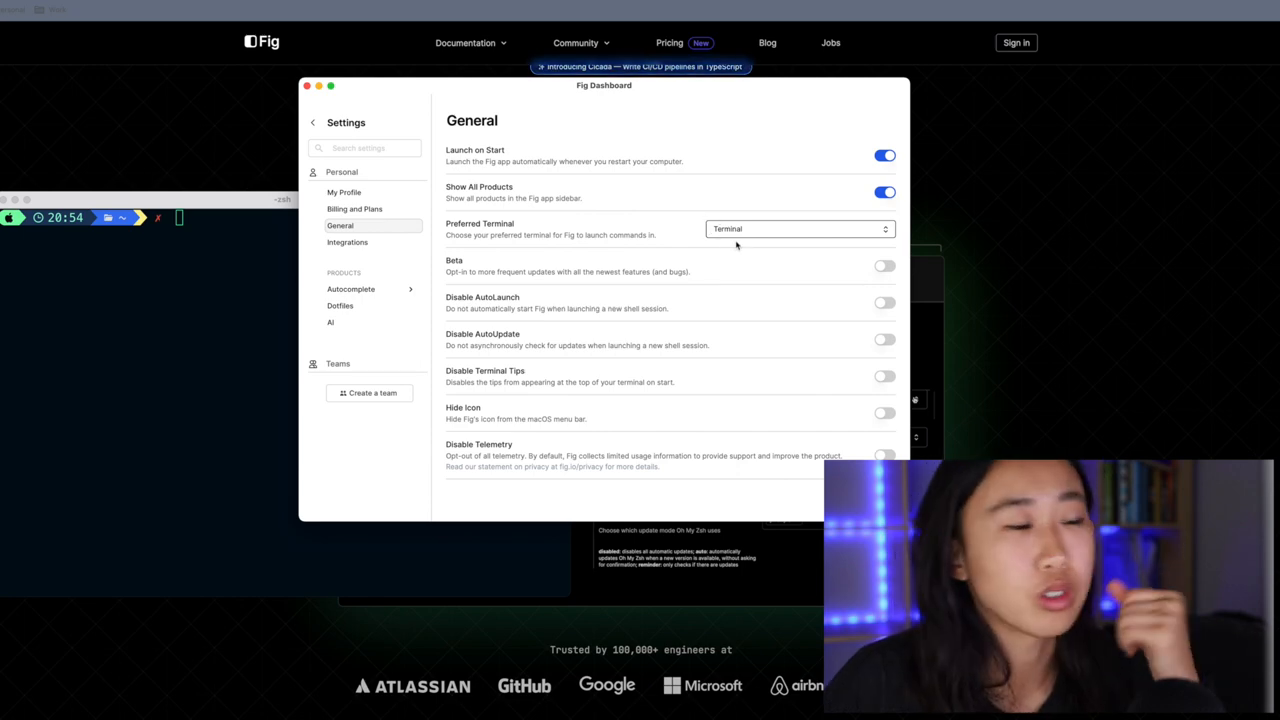
pyautogui.click(798, 228)
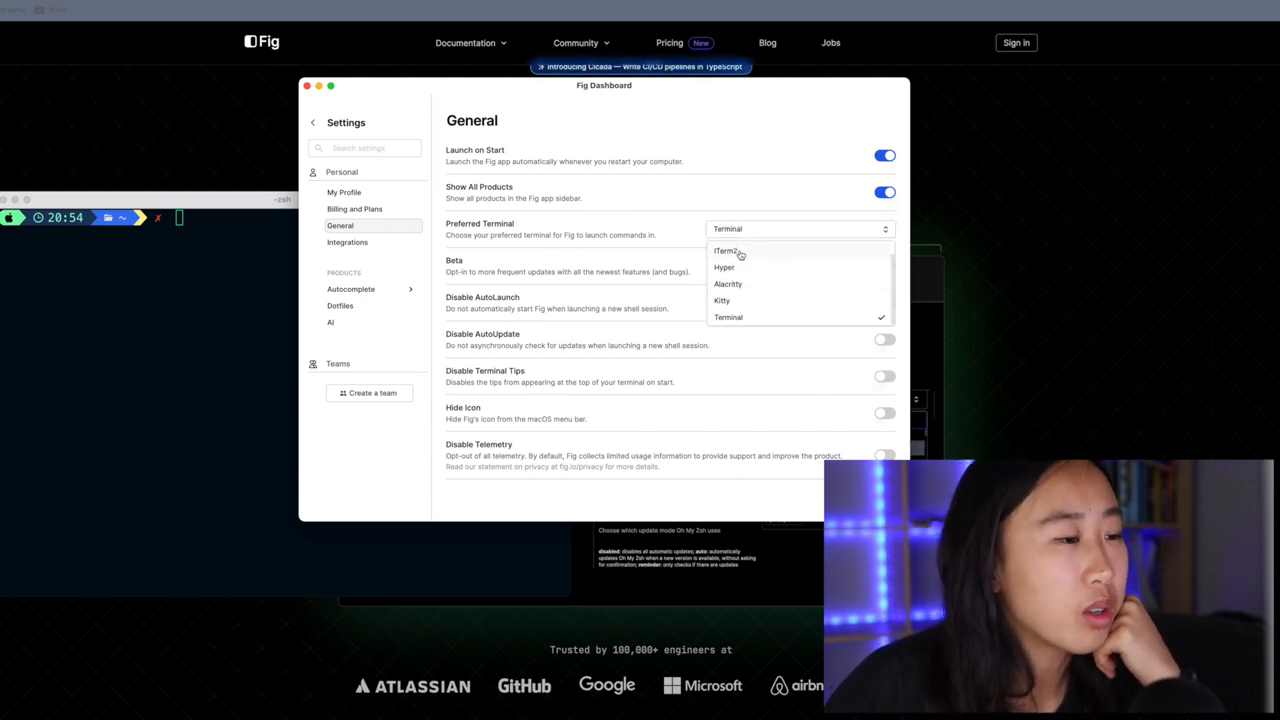
pyautogui.click(726, 251)
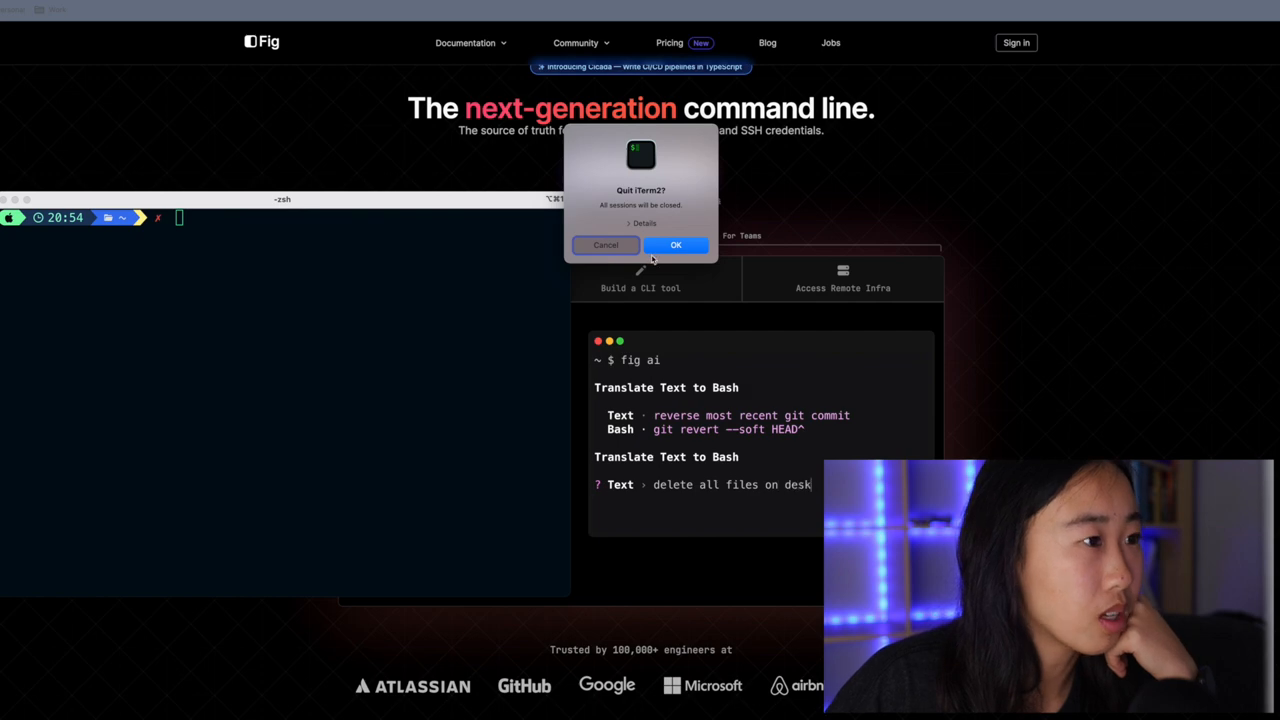
# - Quit and relaunch iTerm2, move it to the right and run brew install fig
pyautogui.click(676, 245)
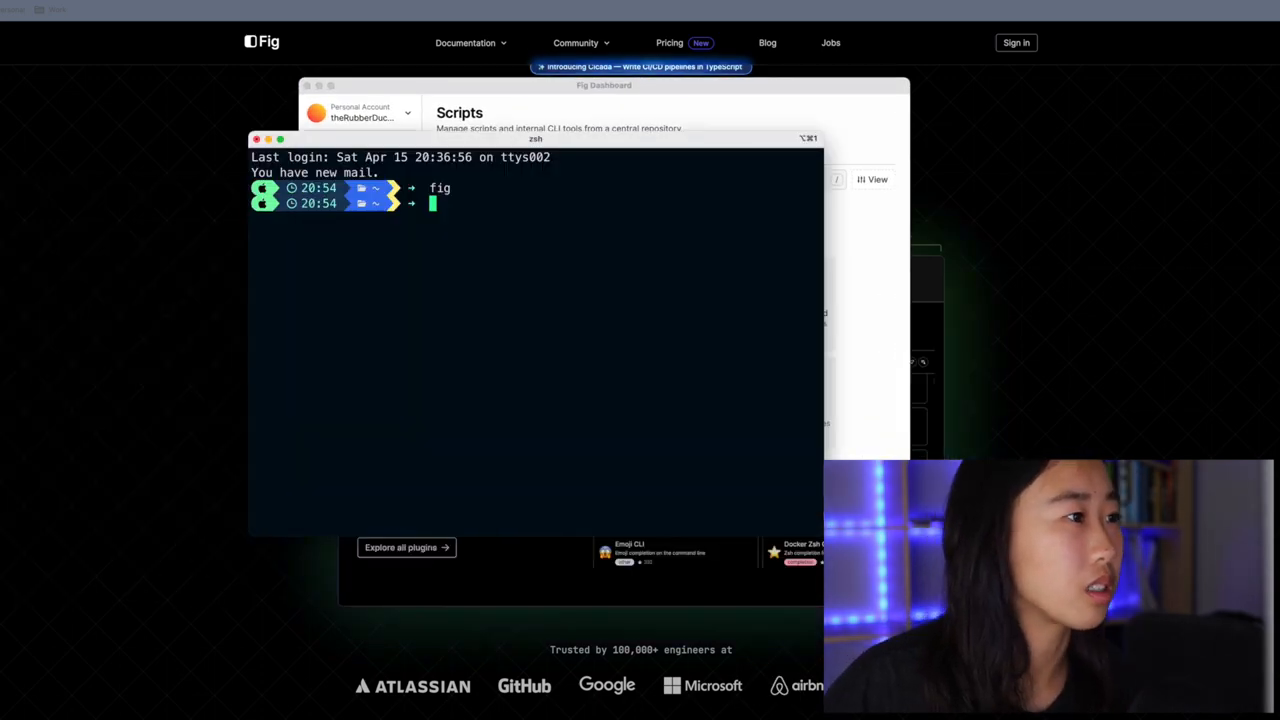
pyautogui.moveTo(535, 138); pyautogui.dragTo(388, 280)
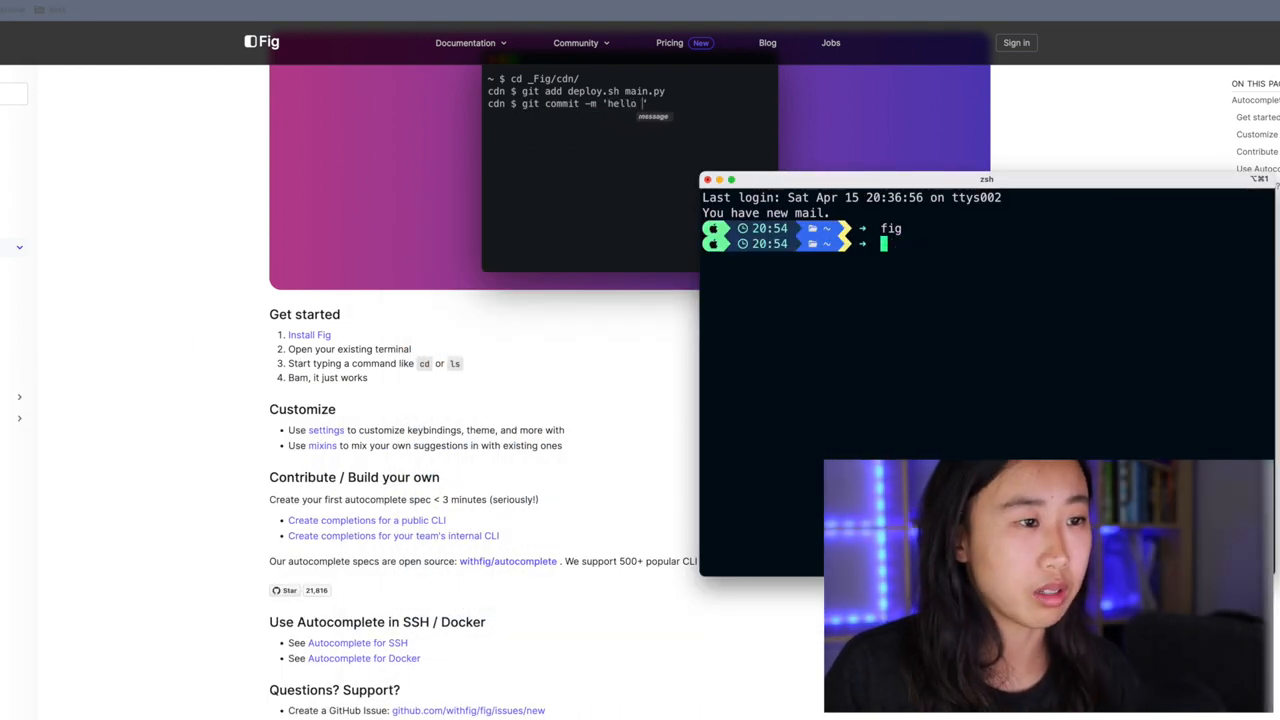
pyautogui.write('cd themes')
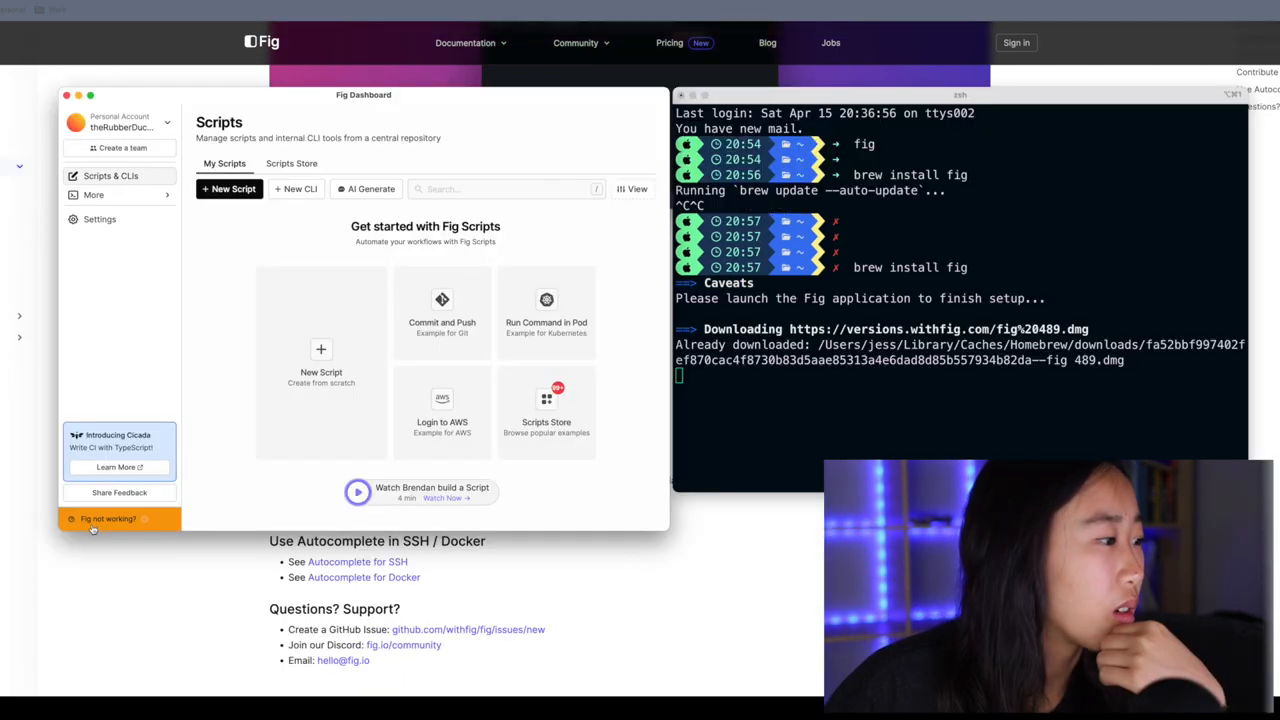
# - Allow Fig in Security & Privacy > Accessibility so it can control the computer
pyautogui.click(105, 518)
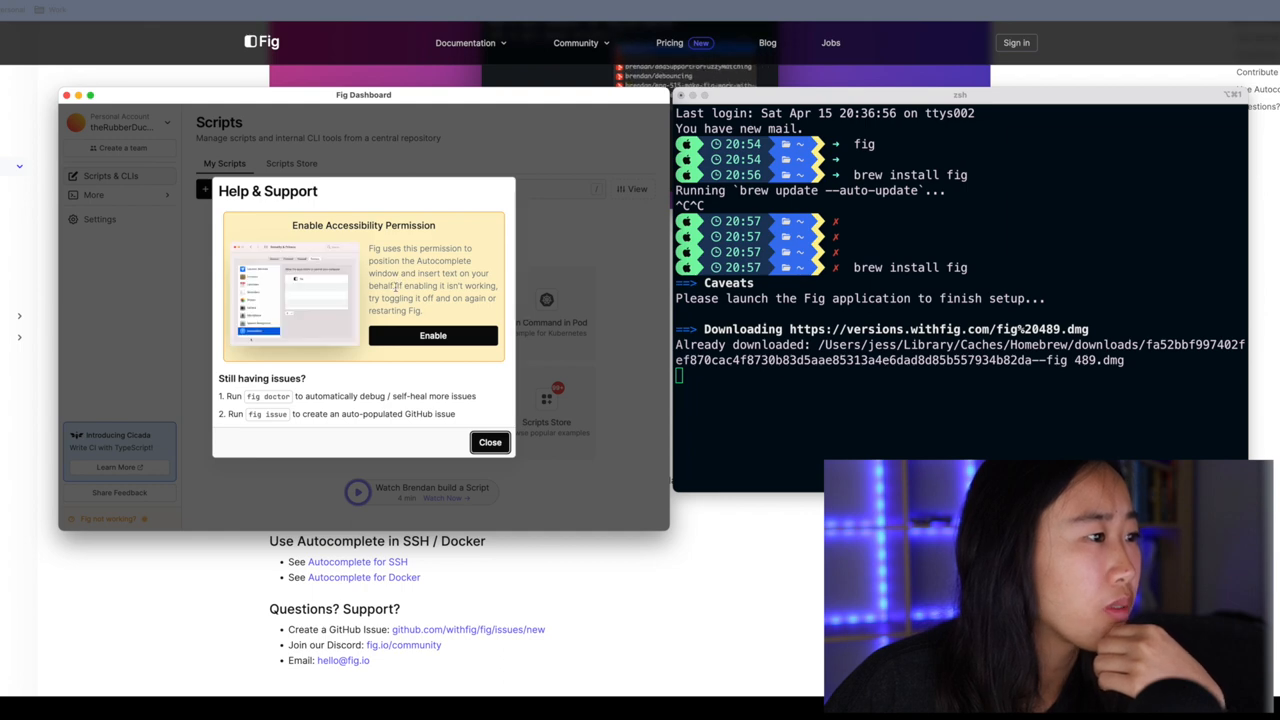
pyautogui.press('cmd+space')
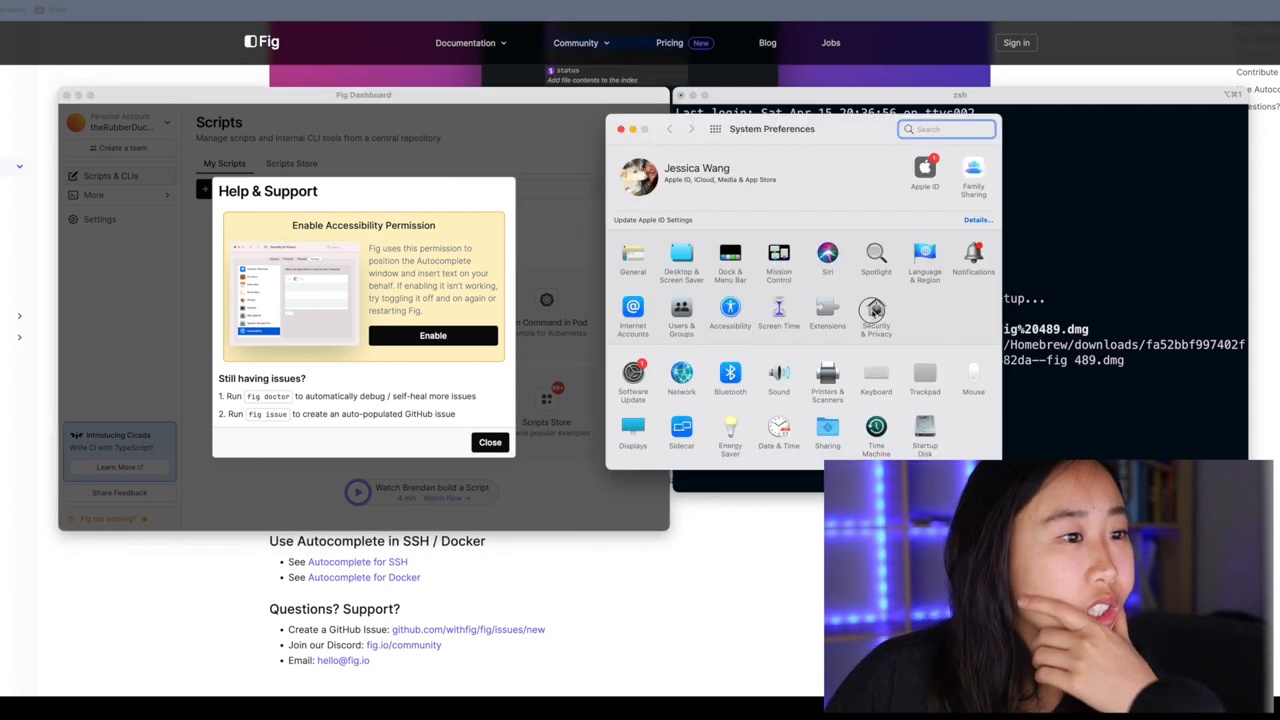
pyautogui.click(875, 313)
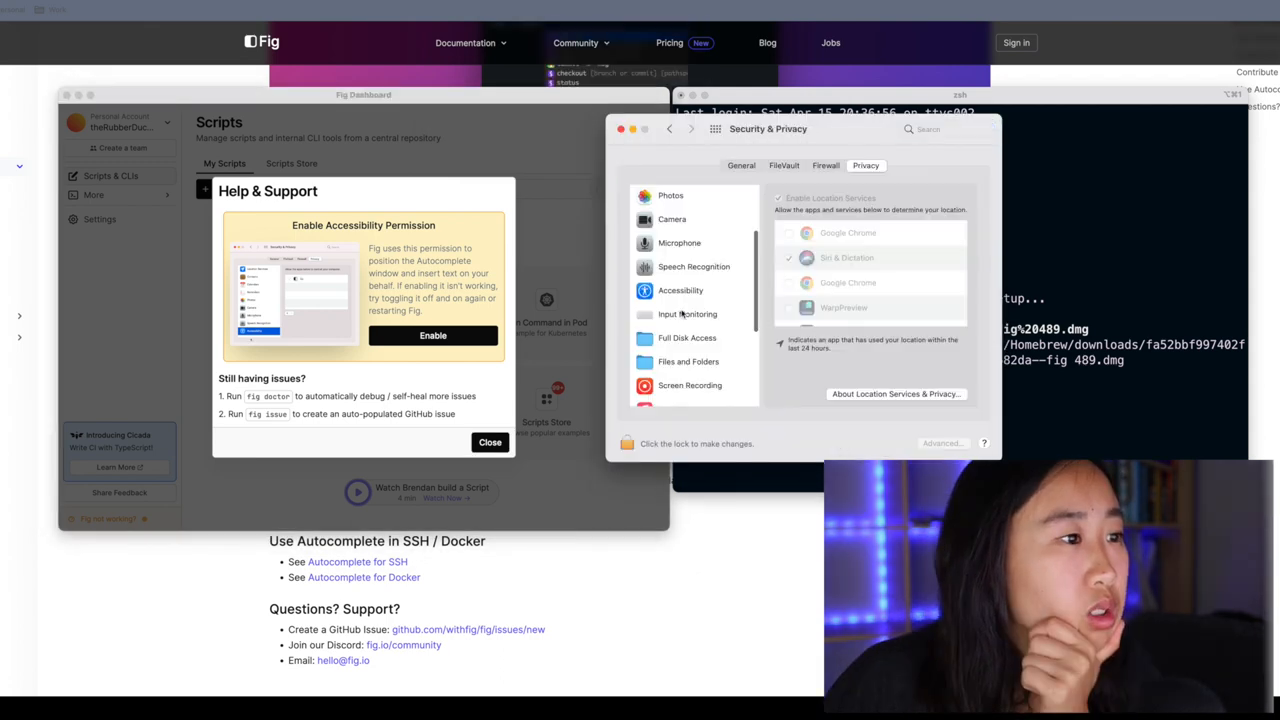
pyautogui.click(681, 290)
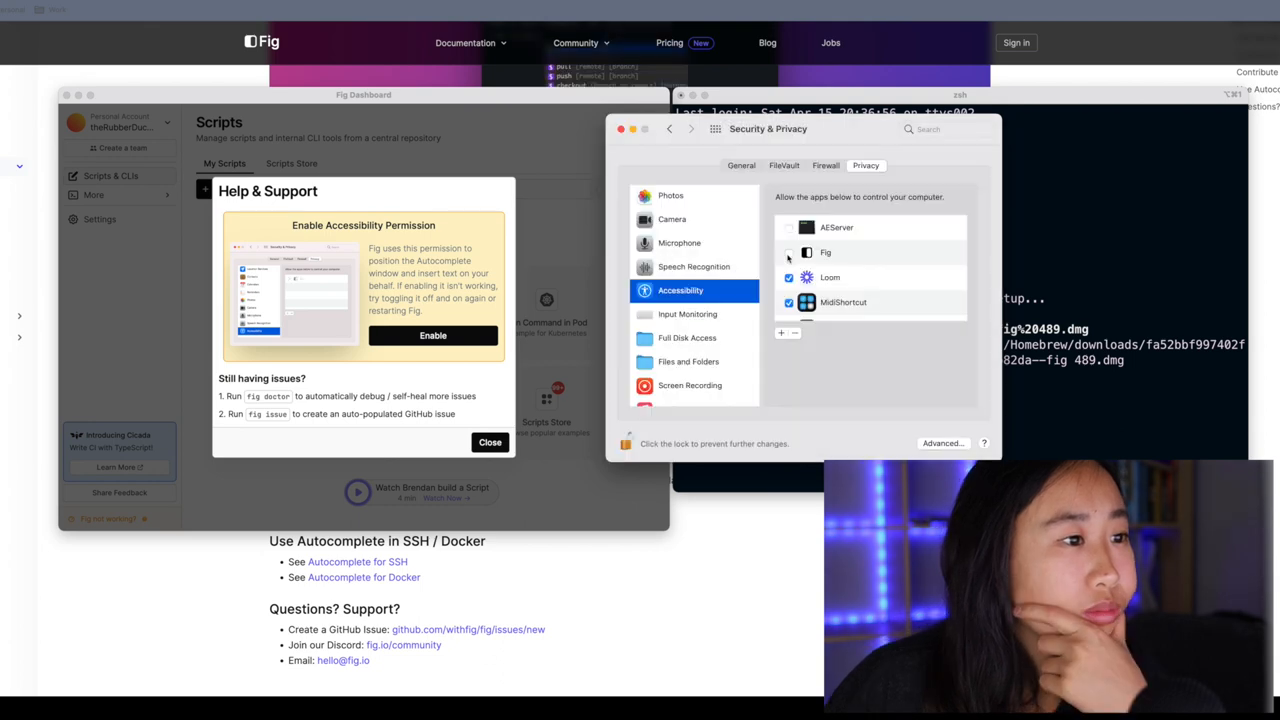
pyautogui.click(788, 252)
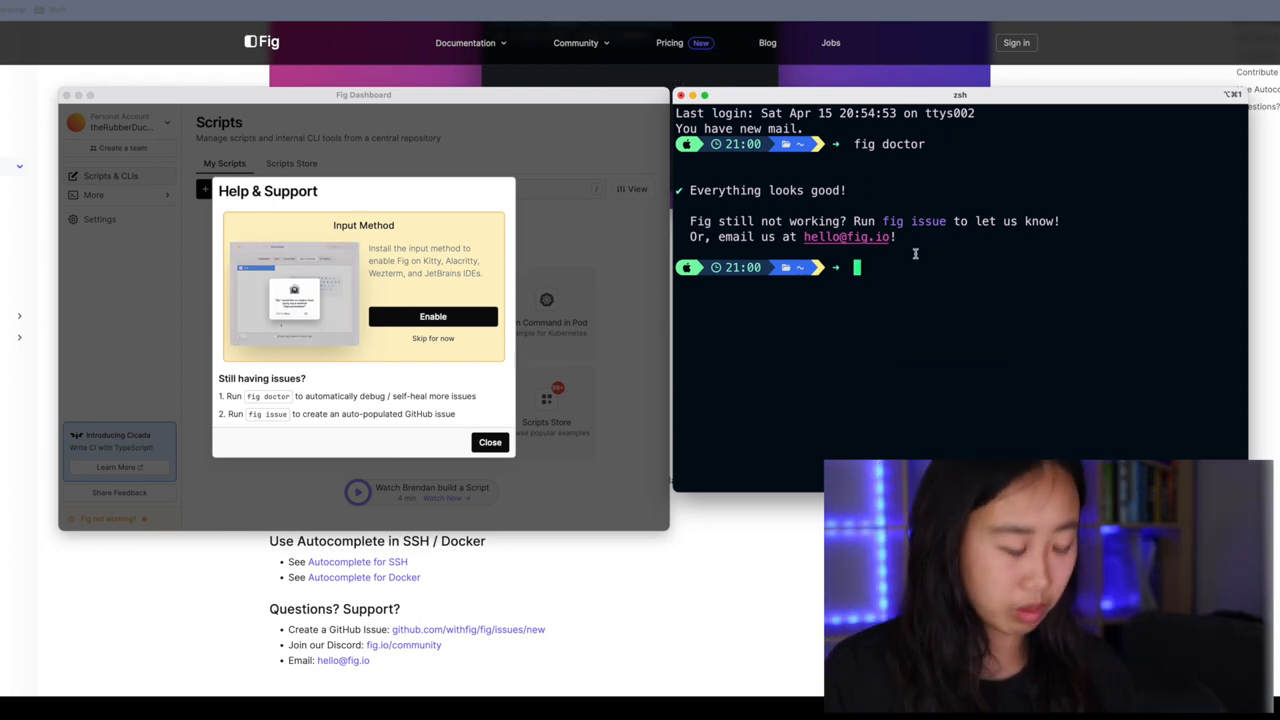
# - Run fig doctor, then try Fig autocomplete ending with git checkout master
pyautogui.write('fig doctor')
pyautogui.write('cd')
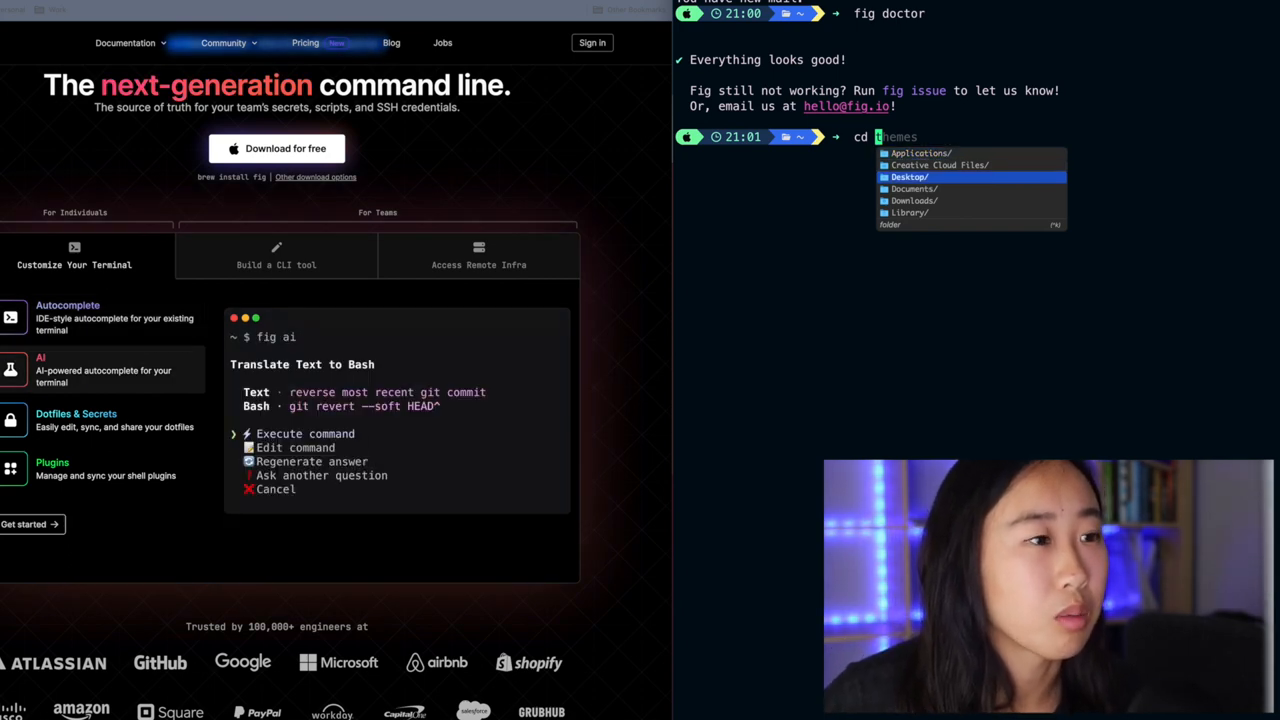
pyautogui.scroll(-3)
pyautogui.write(' Documents/scripts/')
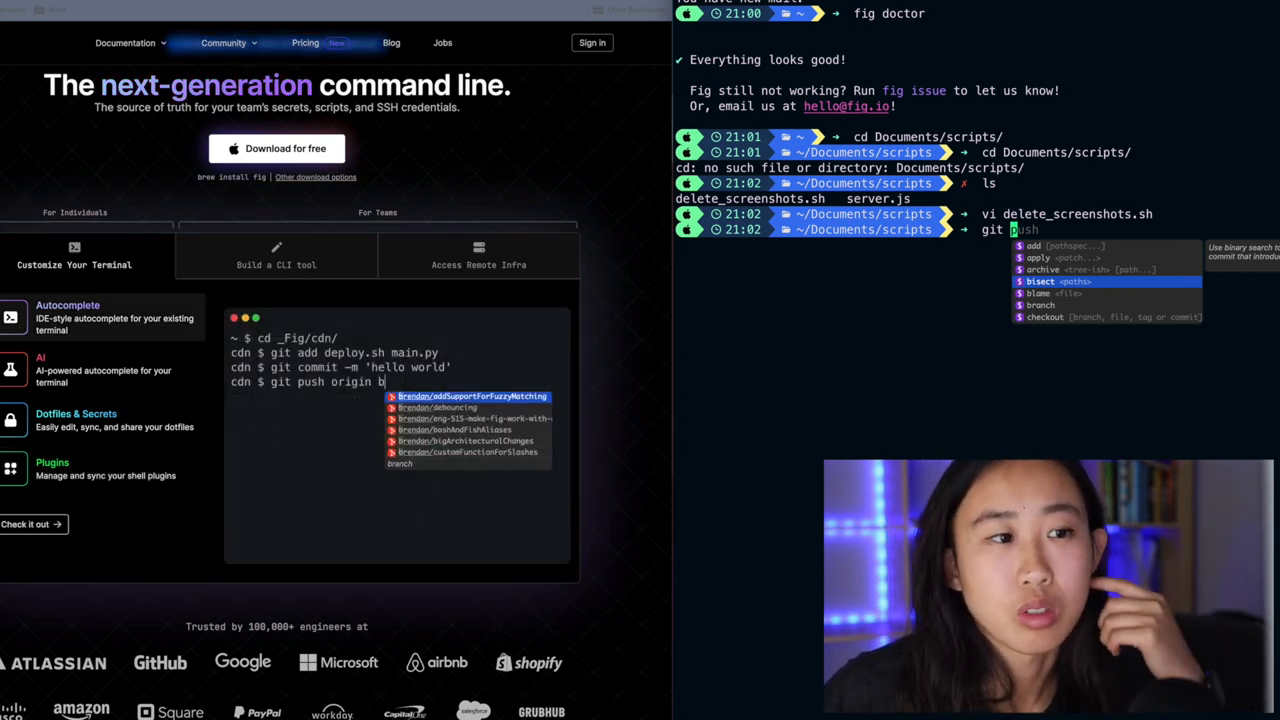
pyautogui.write('master')
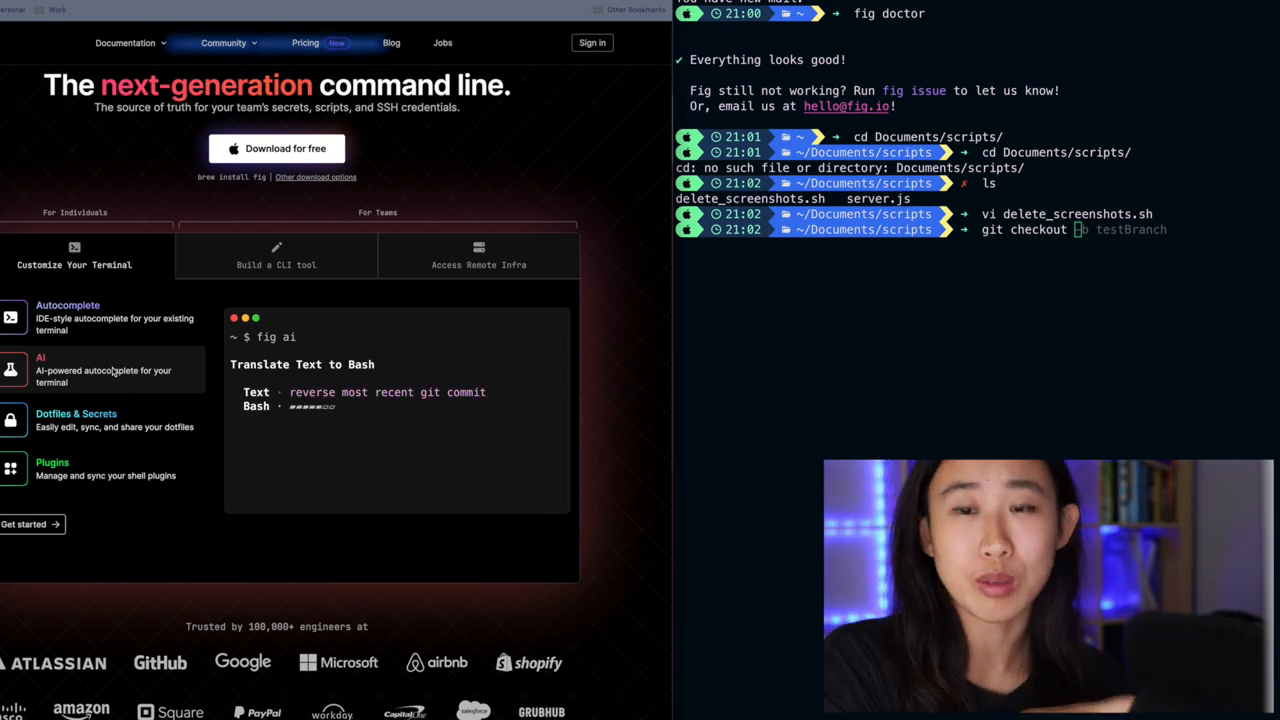
# - View the AI demo on fig.io and read through the AI documentation page
pyautogui.click(75, 420)
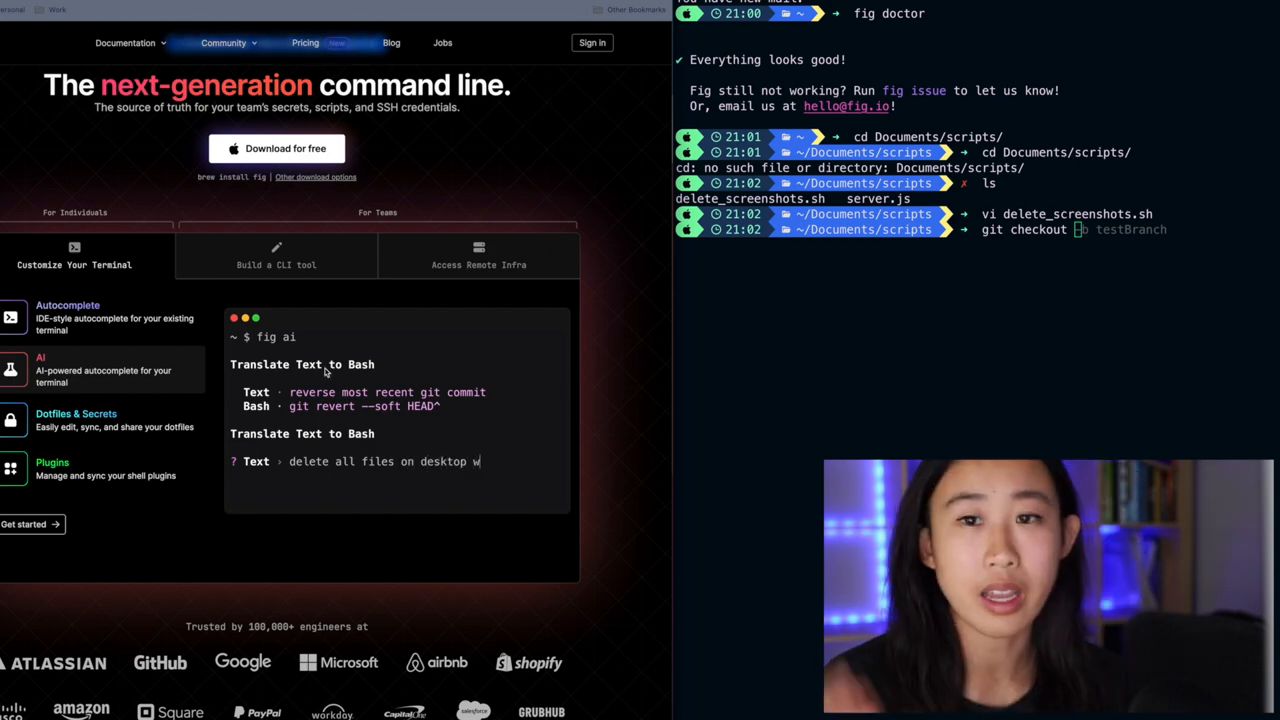
pyautogui.write('ith .py')
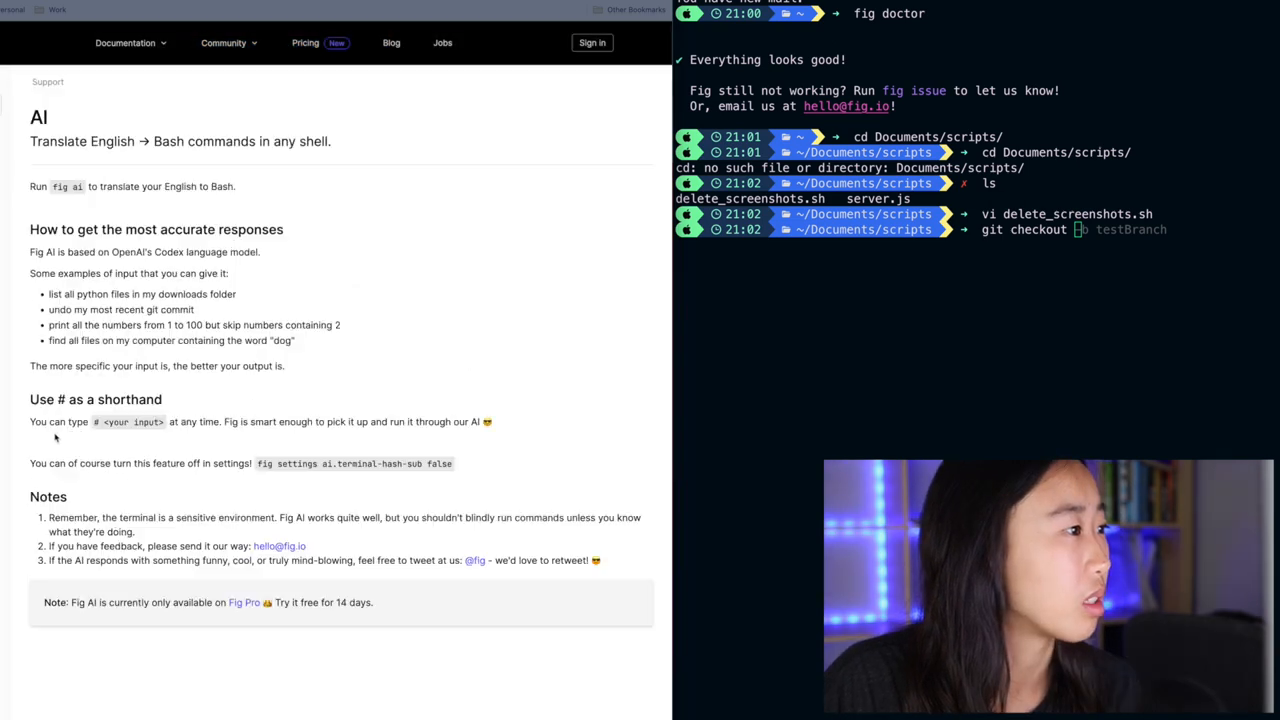
pyautogui.scroll(-3)
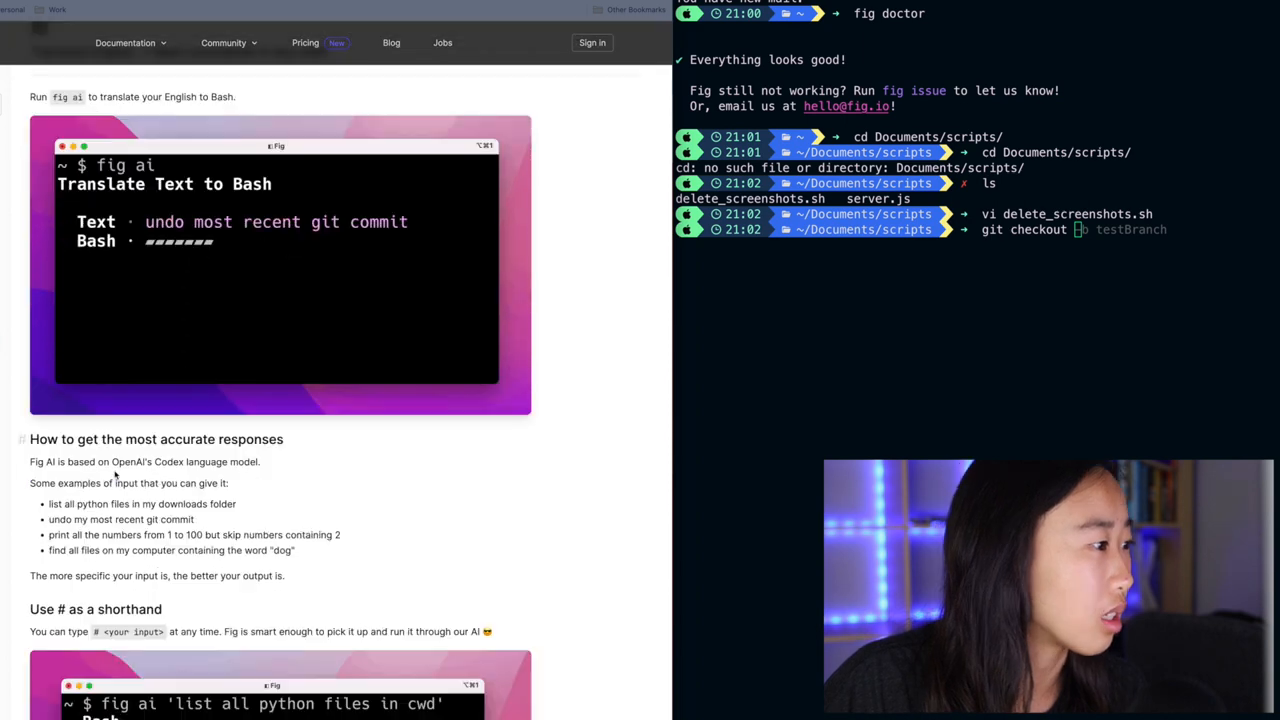
pyautogui.scroll(-3)
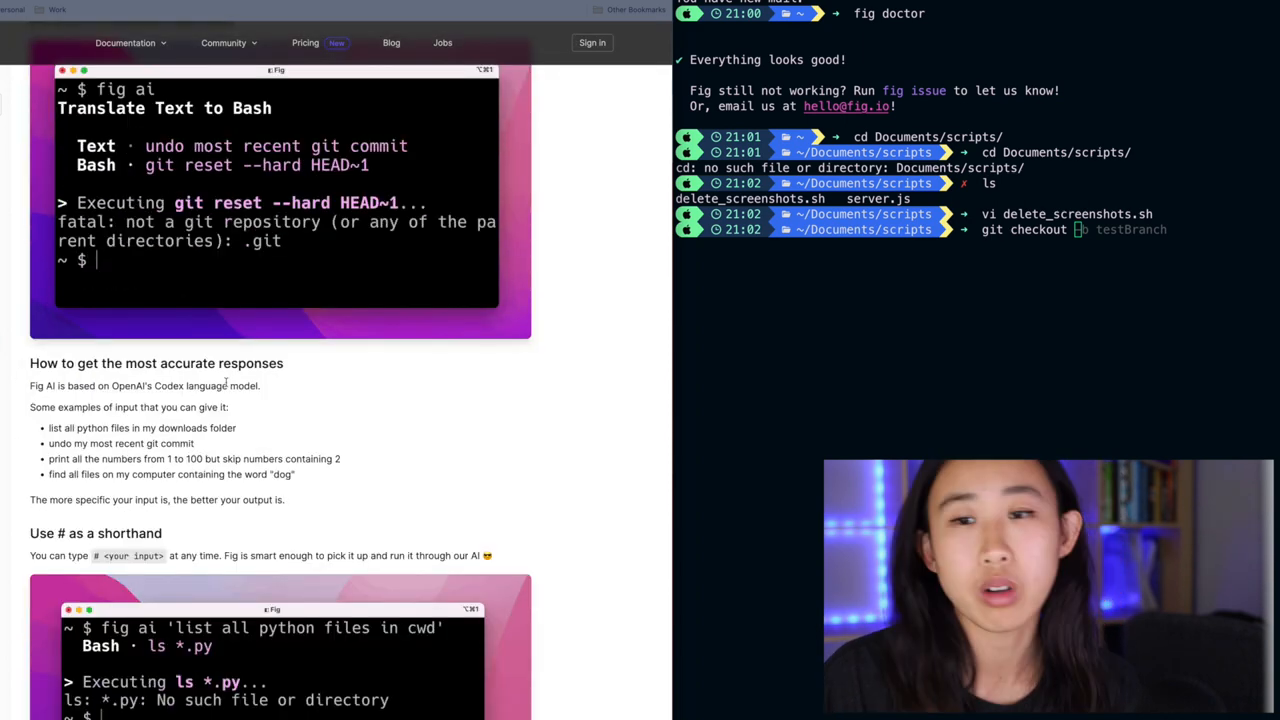
pyautogui.scroll(-3)
pyautogui.write('how to I delete all process')
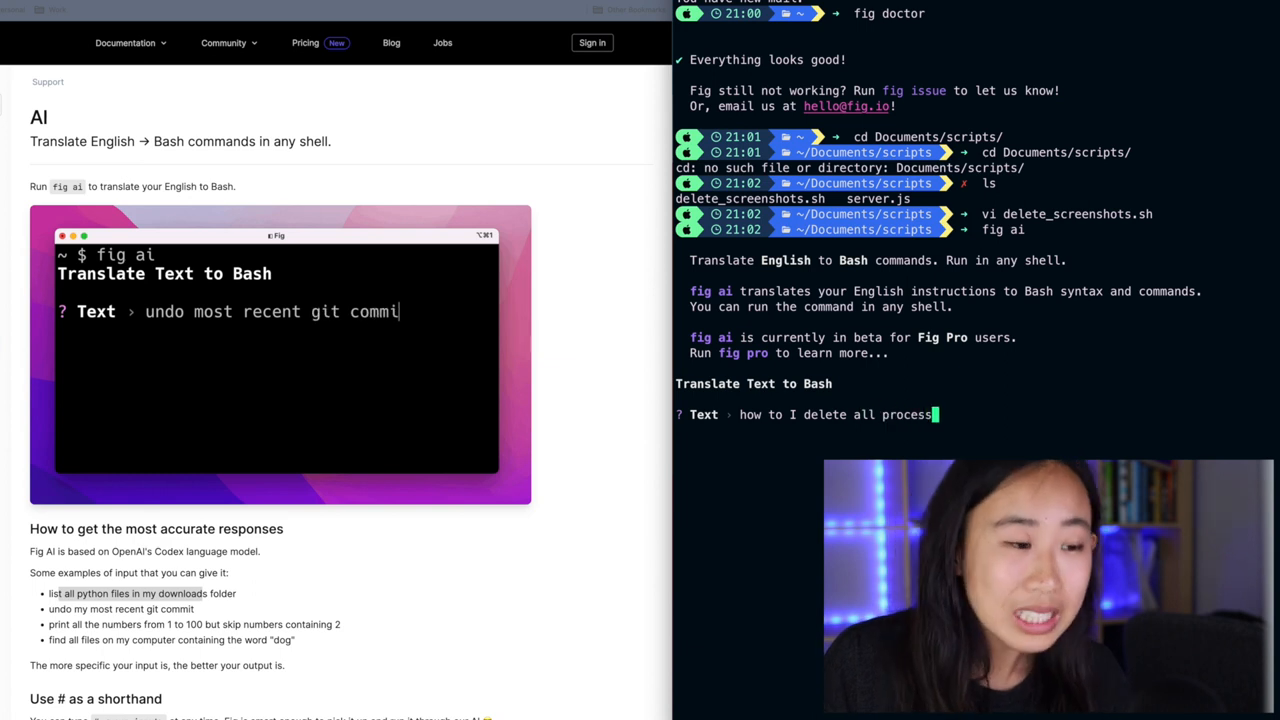
# - Ask fig ai about processes running on port 3000 and undoing the most recent commit
pyautogui.write('running on part 3000?')
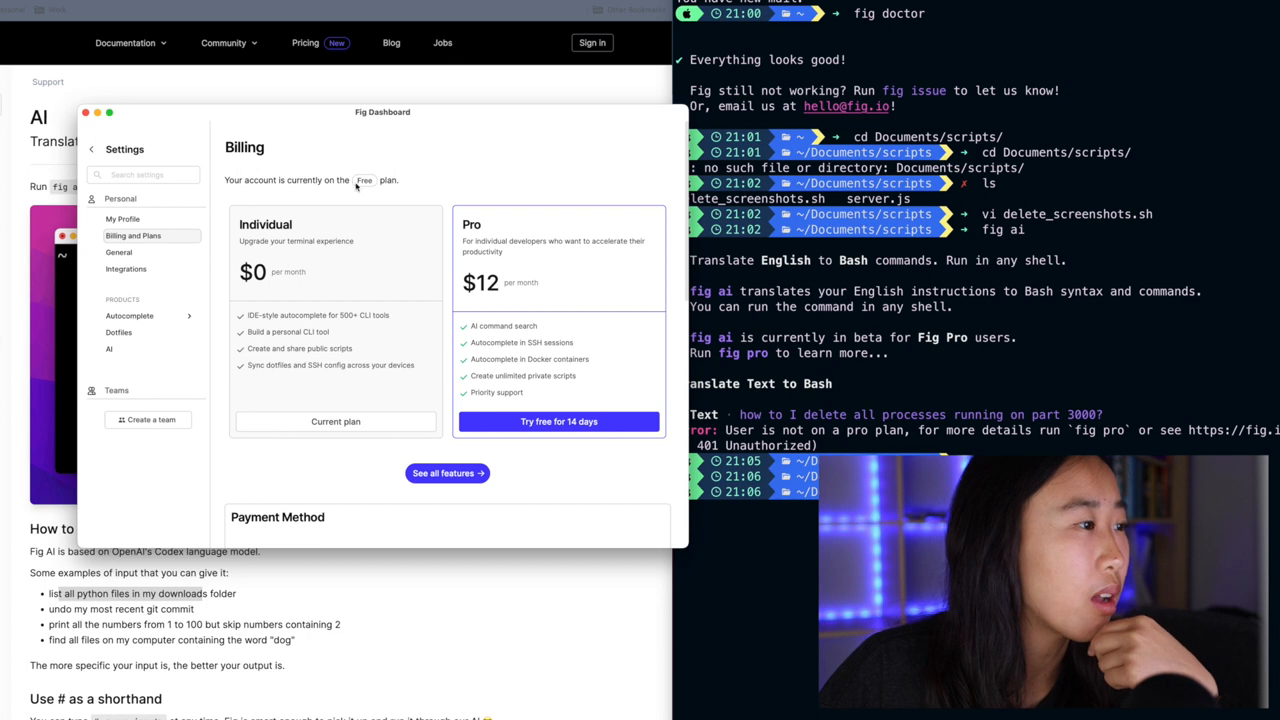
pyautogui.doubleClick(503, 325)
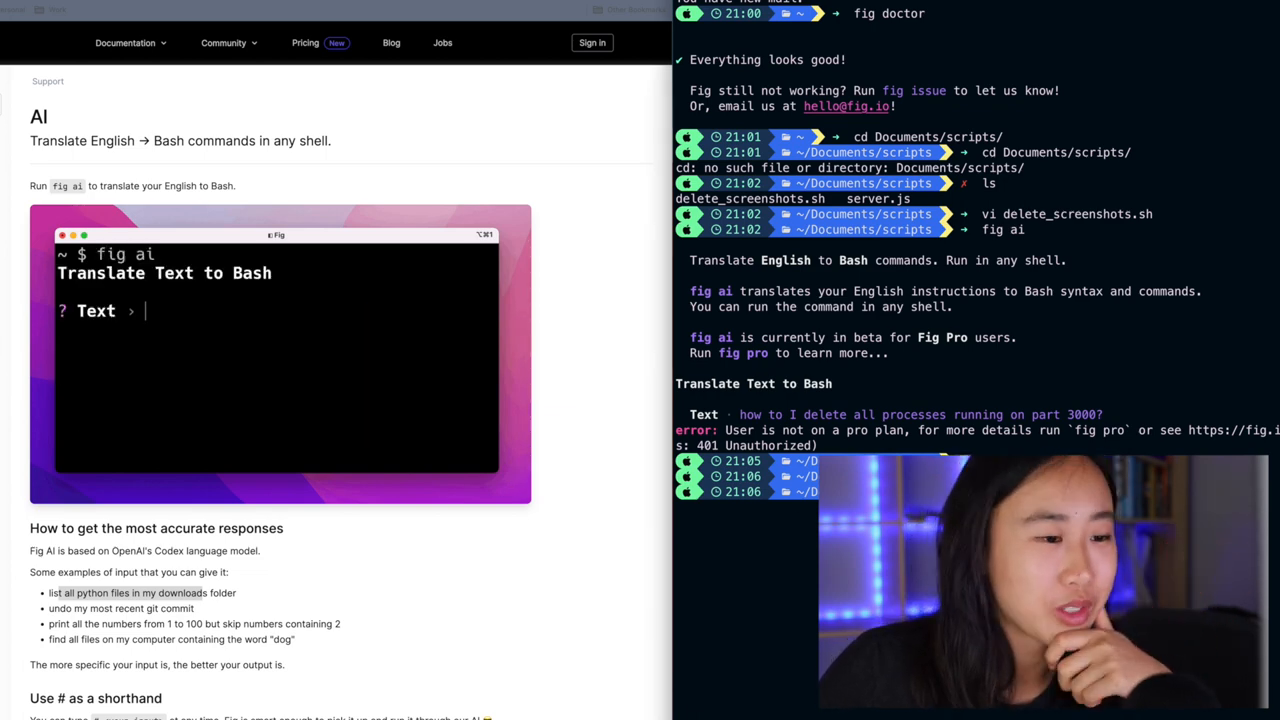
pyautogui.write('undo most recent')
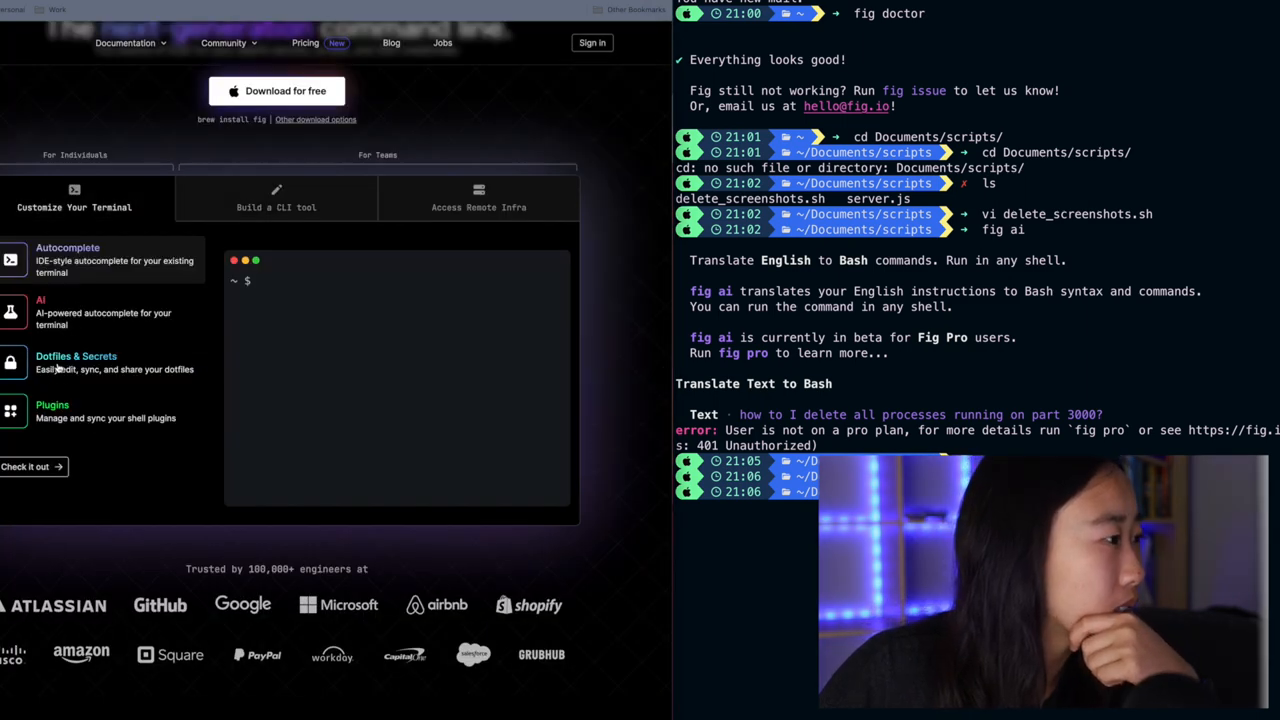
# - Try the Dotfiles & Secrets demo with git aliases, preview Plugins, and reach the Dotfiles docs
pyautogui.click(76, 356)
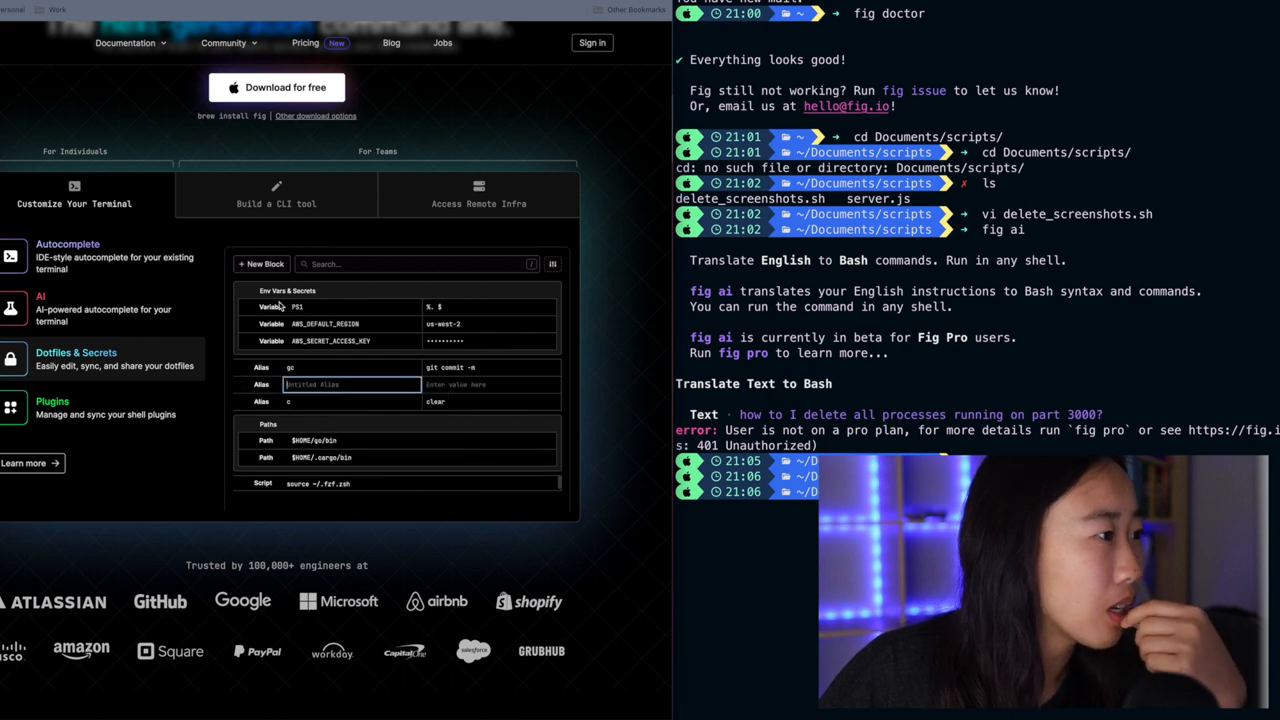
pyautogui.write('git push origin main')
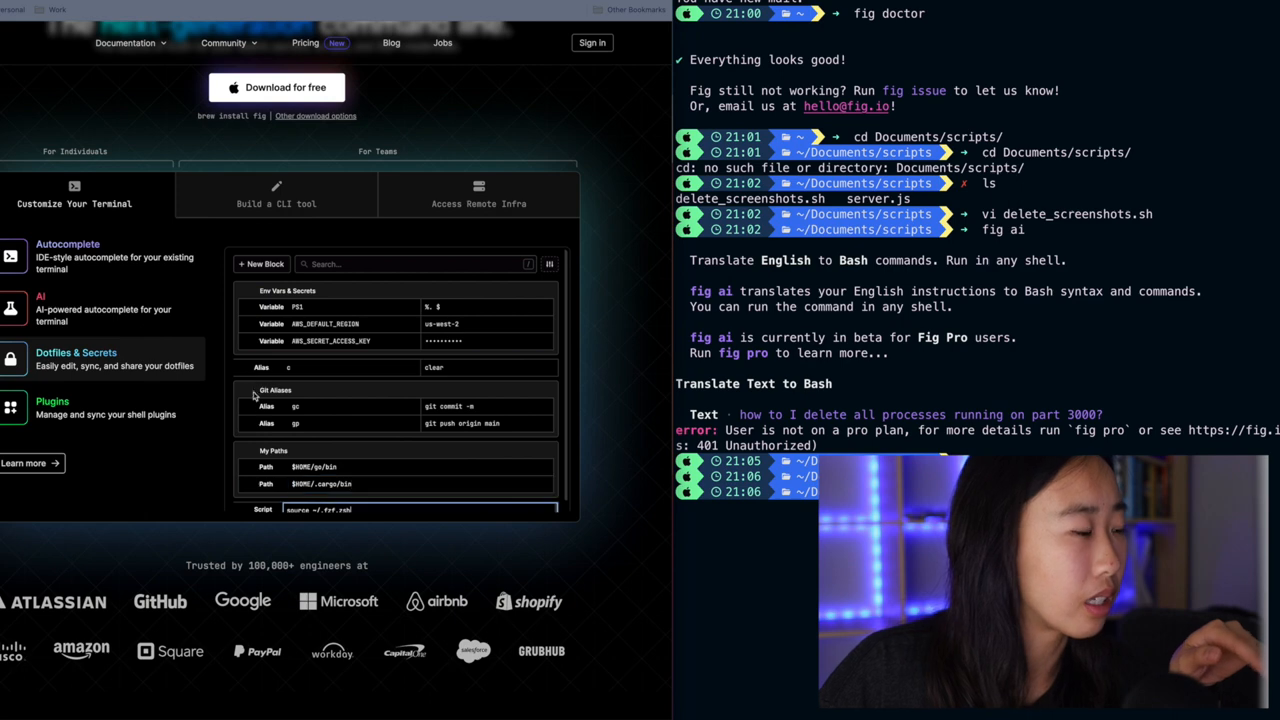
pyautogui.click(52, 407)
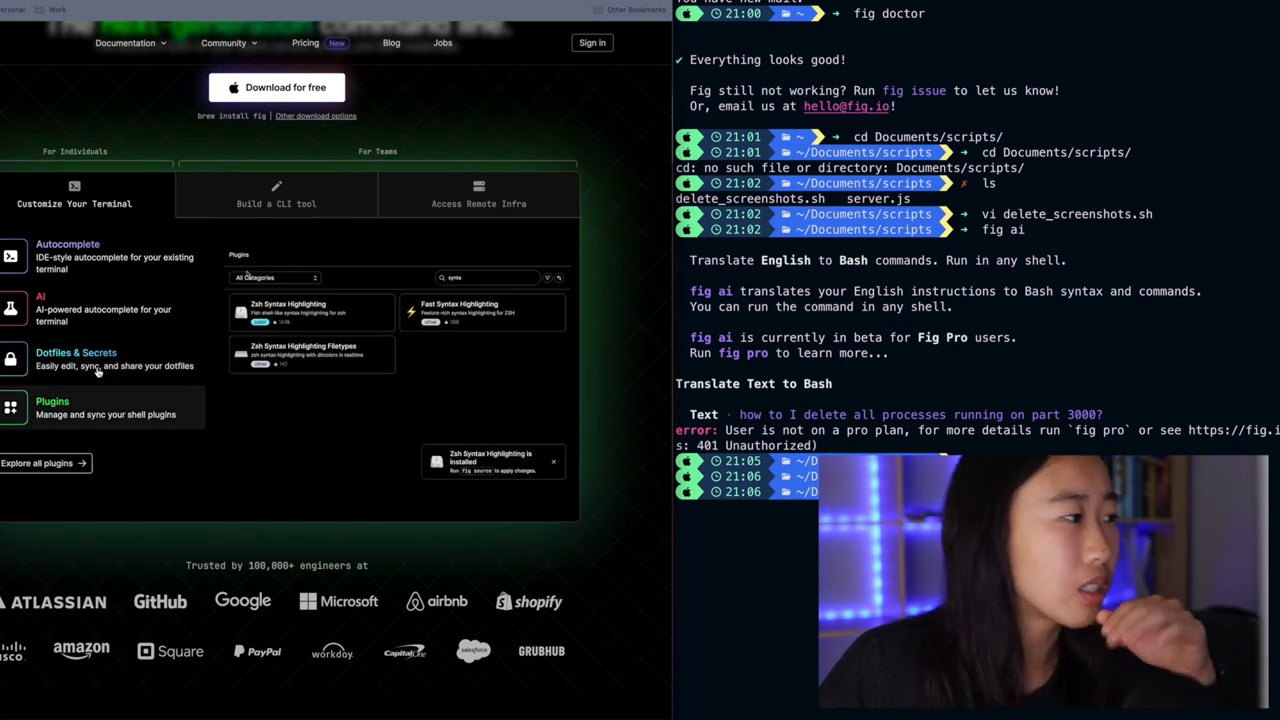
pyautogui.click(95, 358)
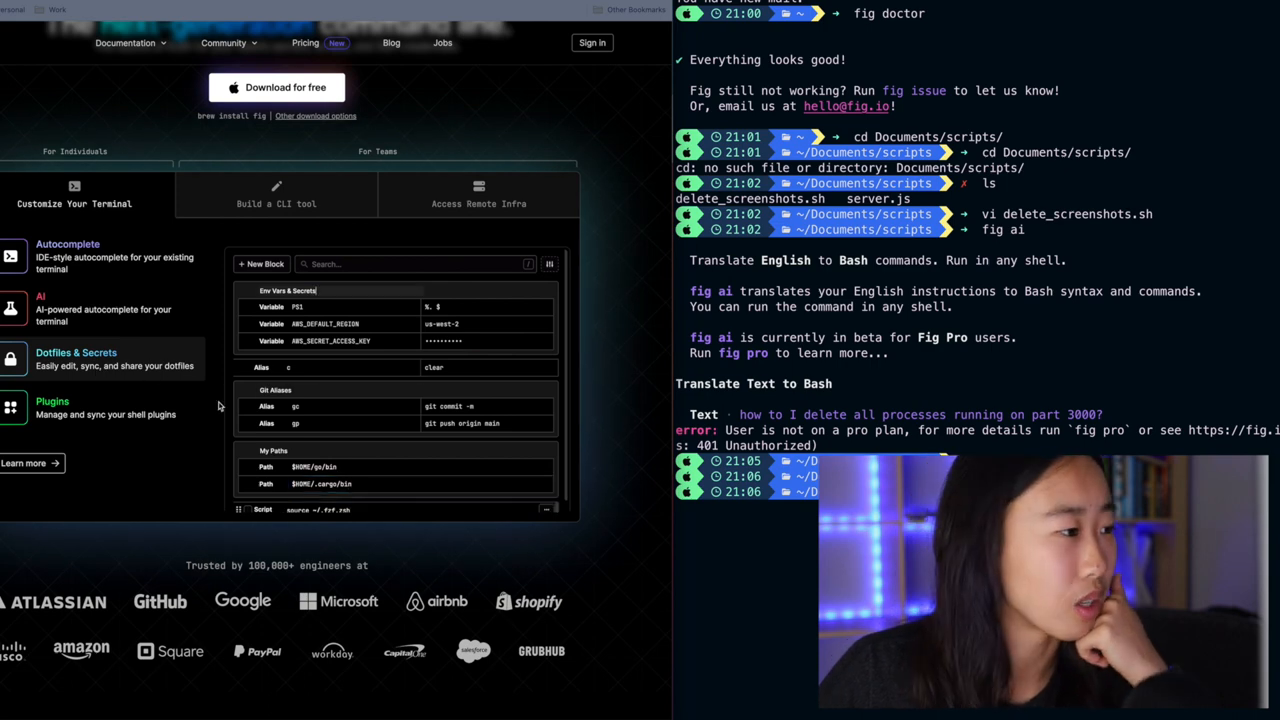
pyautogui.click(542, 307)
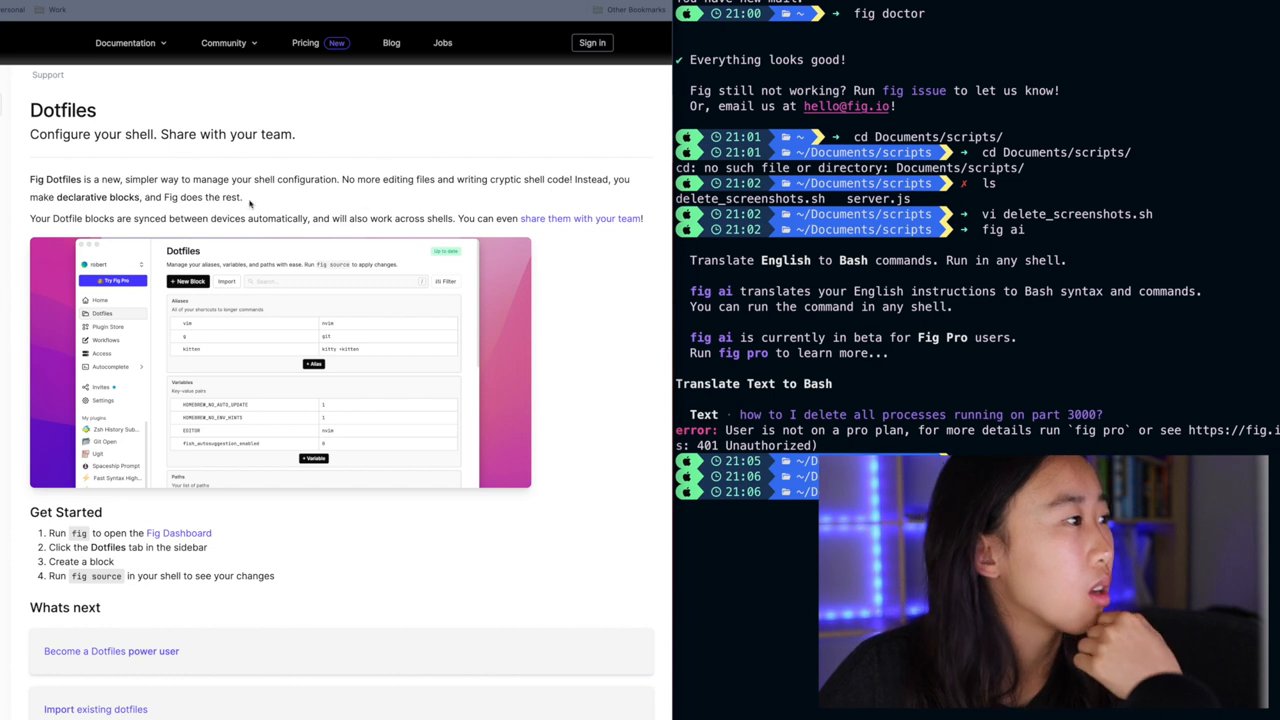
# - Read the Dotfiles getting-started guide, highlighting the sentence about syncing dotfile blocks
pyautogui.scroll(-3)
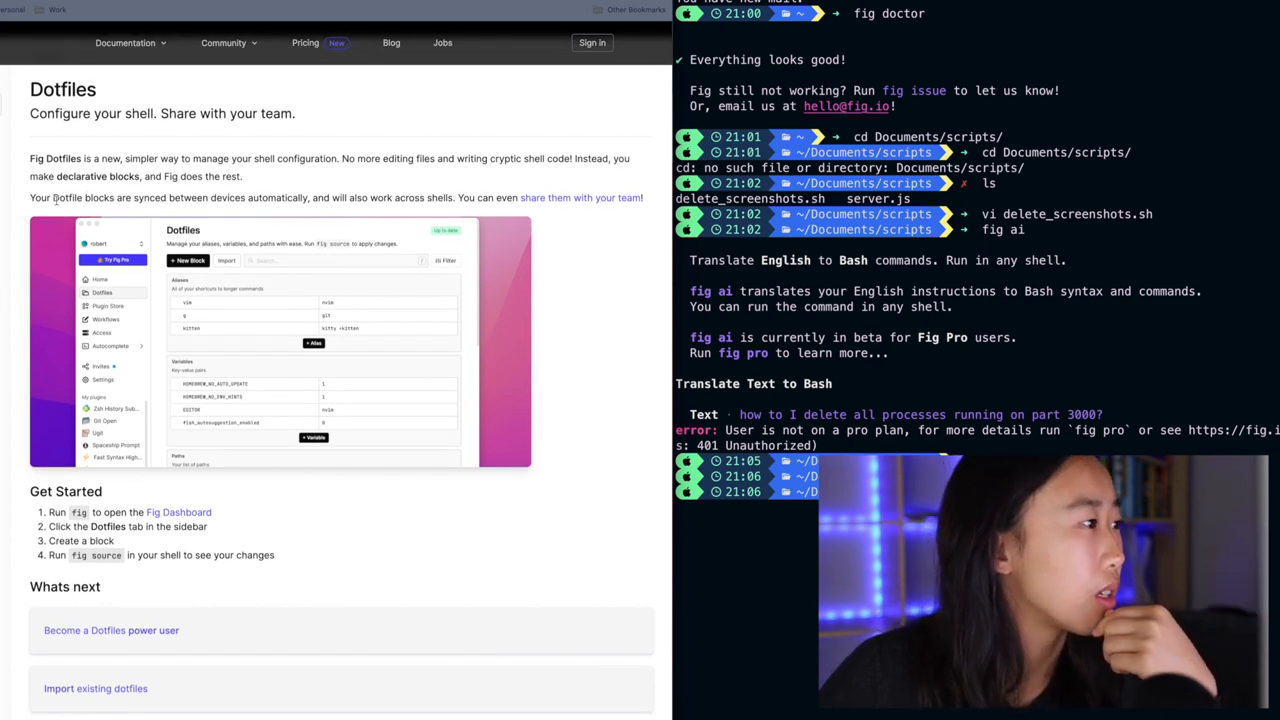
pyautogui.moveTo(51, 197); pyautogui.dragTo(303, 197)
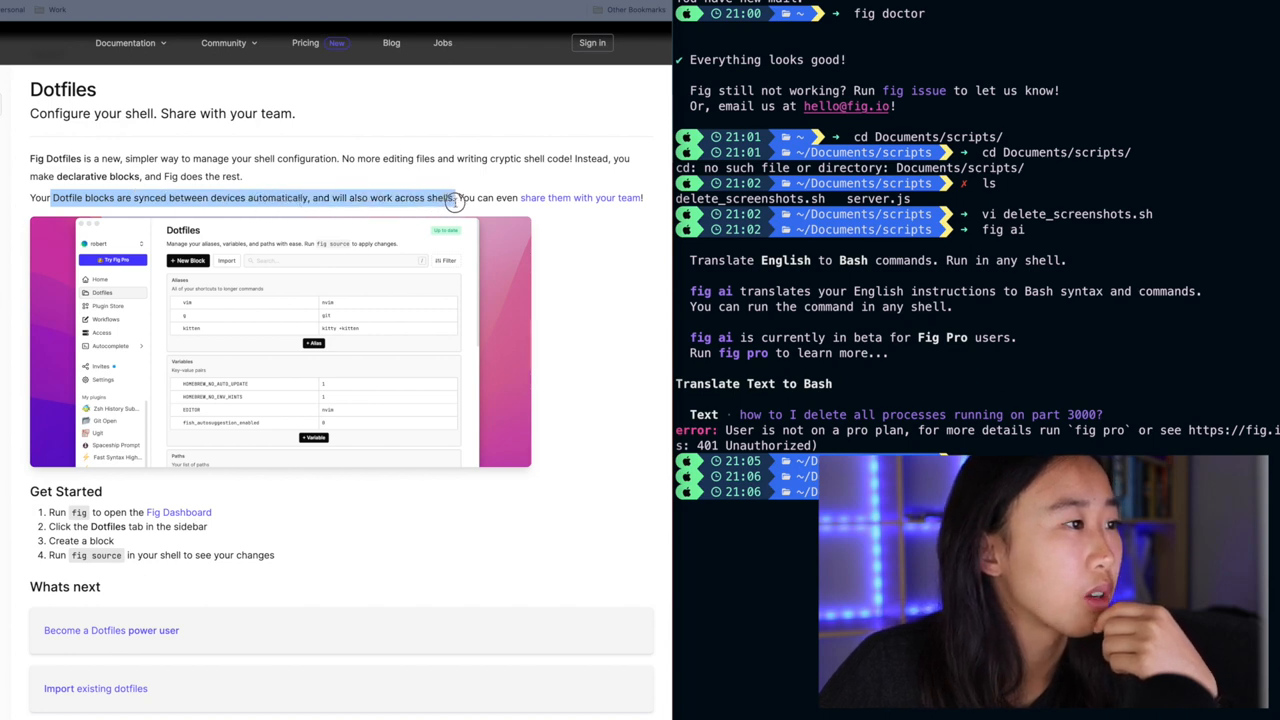
pyautogui.scroll(-3)
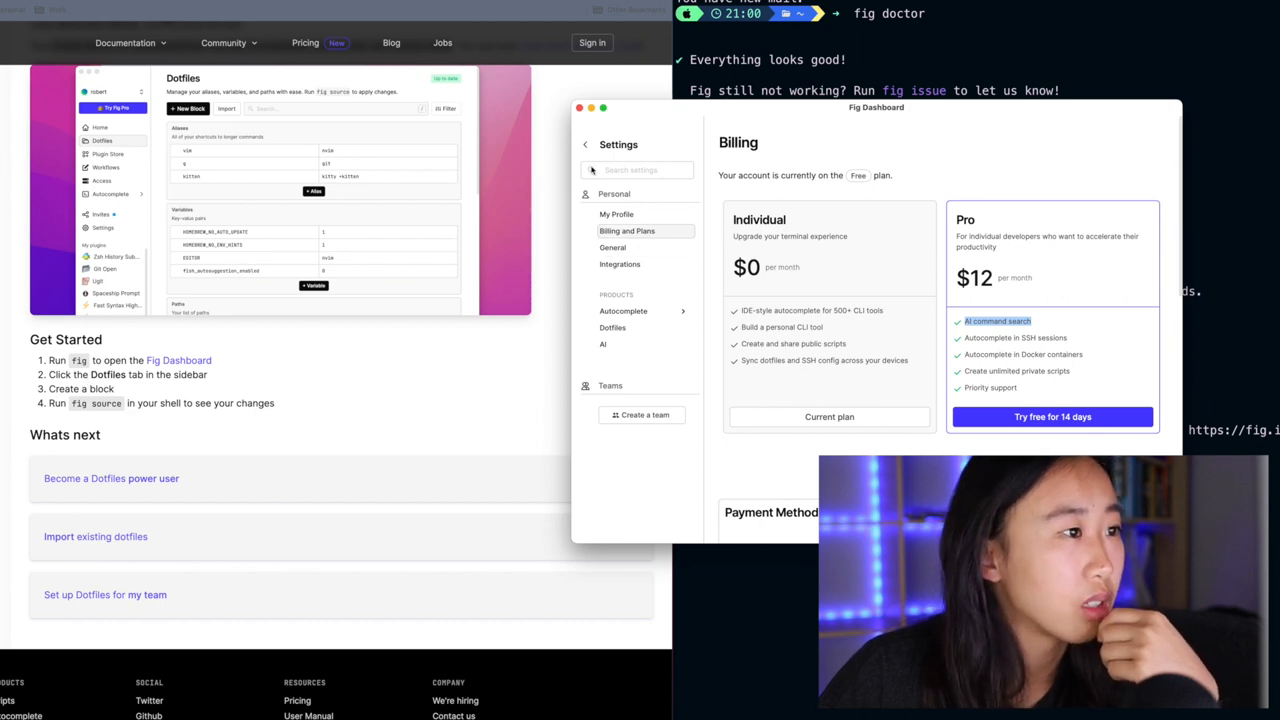
# - Add a new Alias block in Dotfiles named la mapping to ls -a
pyautogui.click(585, 144)
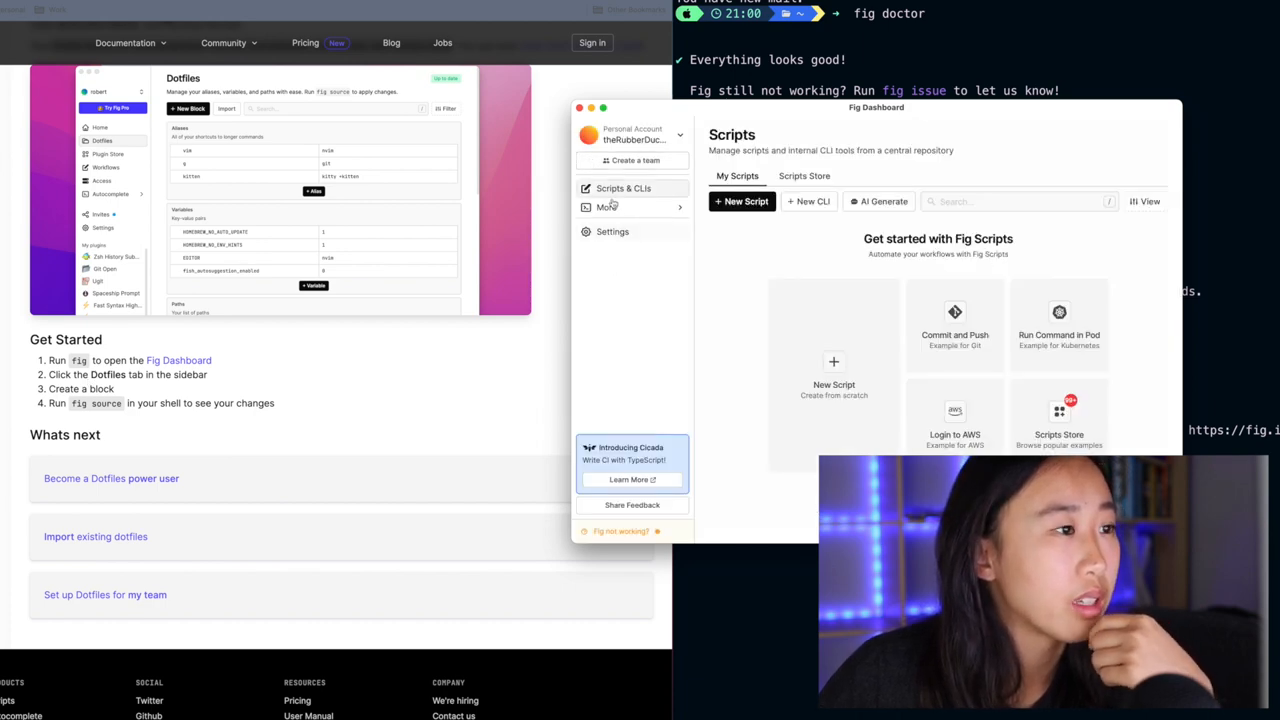
pyautogui.click(612, 226)
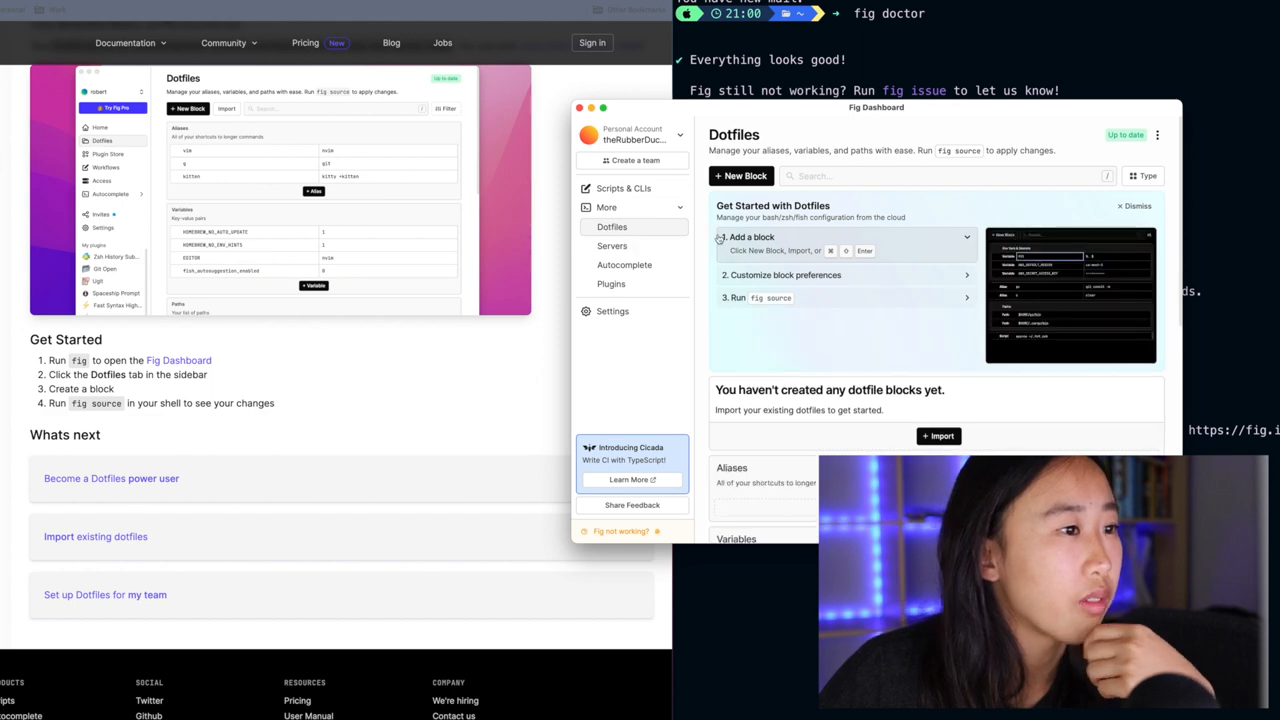
pyautogui.click(742, 176)
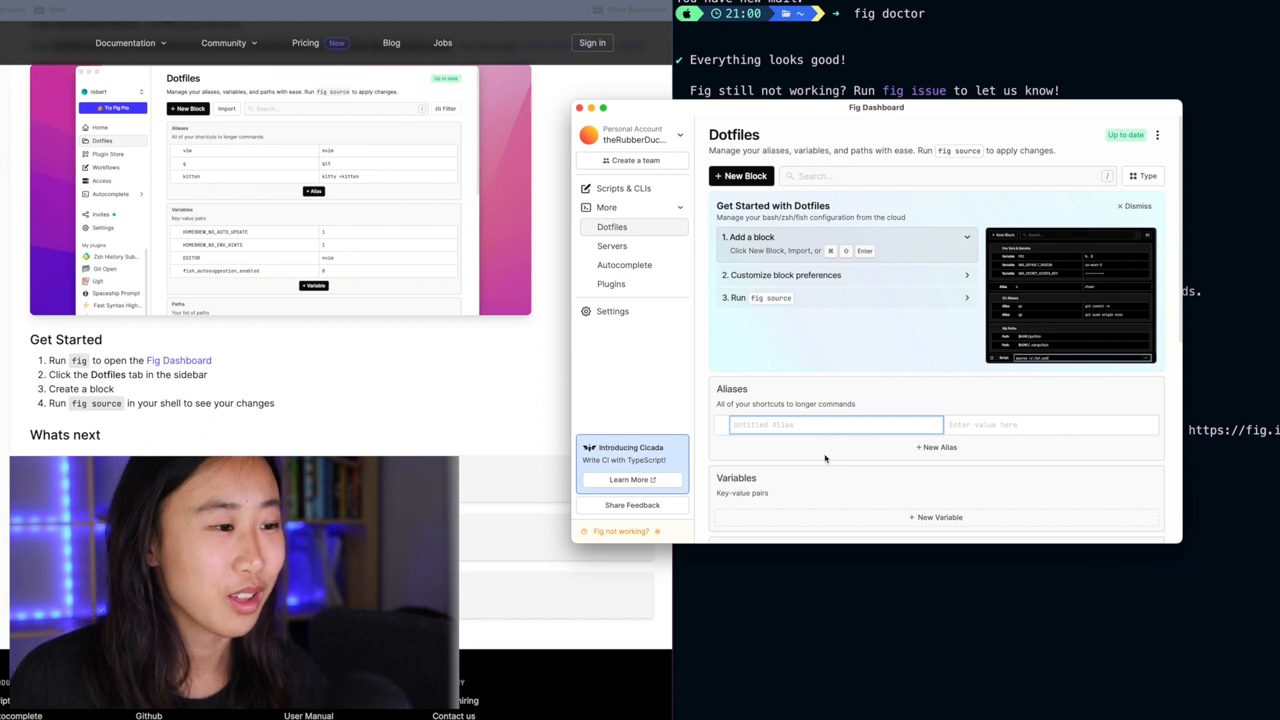
pyautogui.write('la')
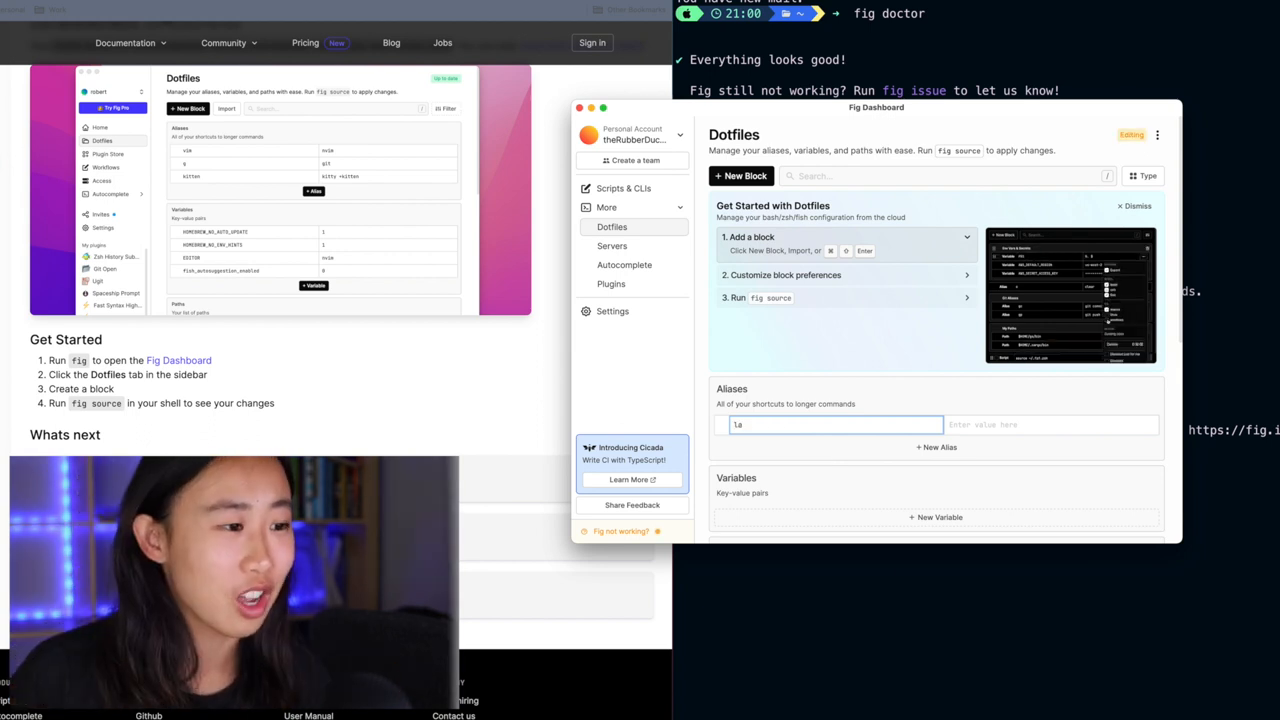
pyautogui.click(1050, 424)
pyautogui.write('ls -a')
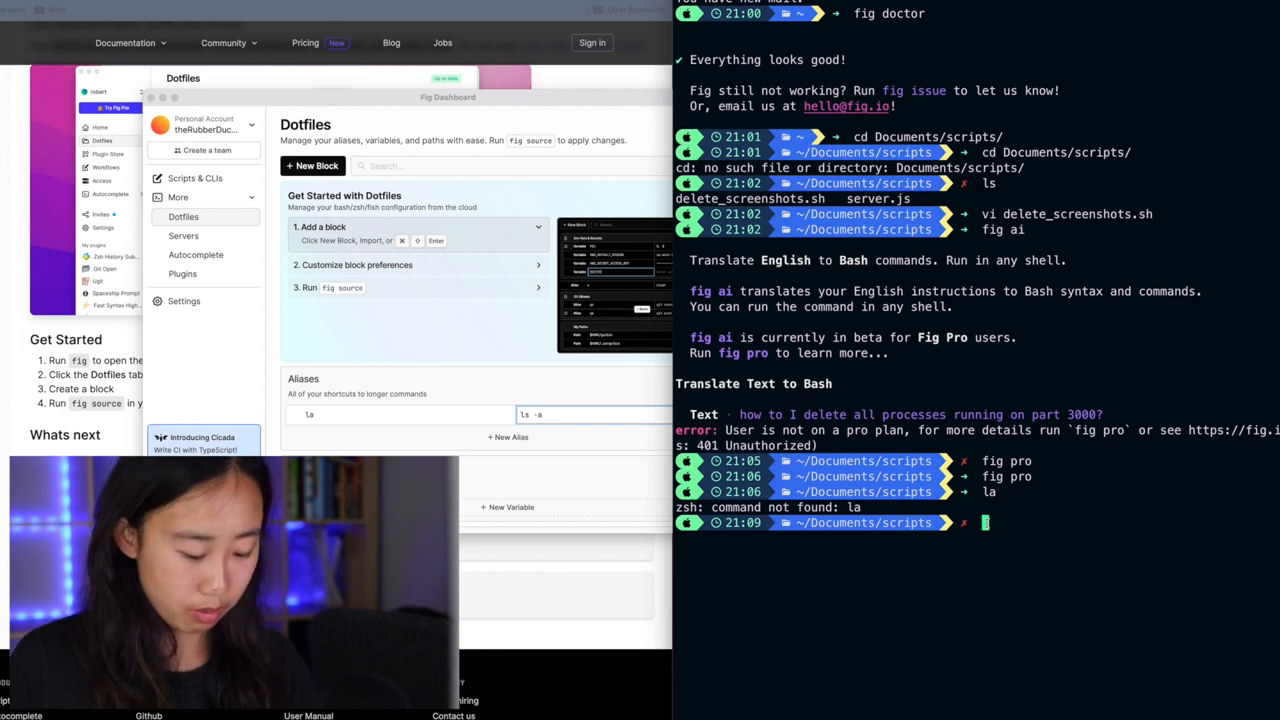
# - Run fig source, then use the la alias in scripts and the parent folder to list hidden files
pyautogui.write('fig source')
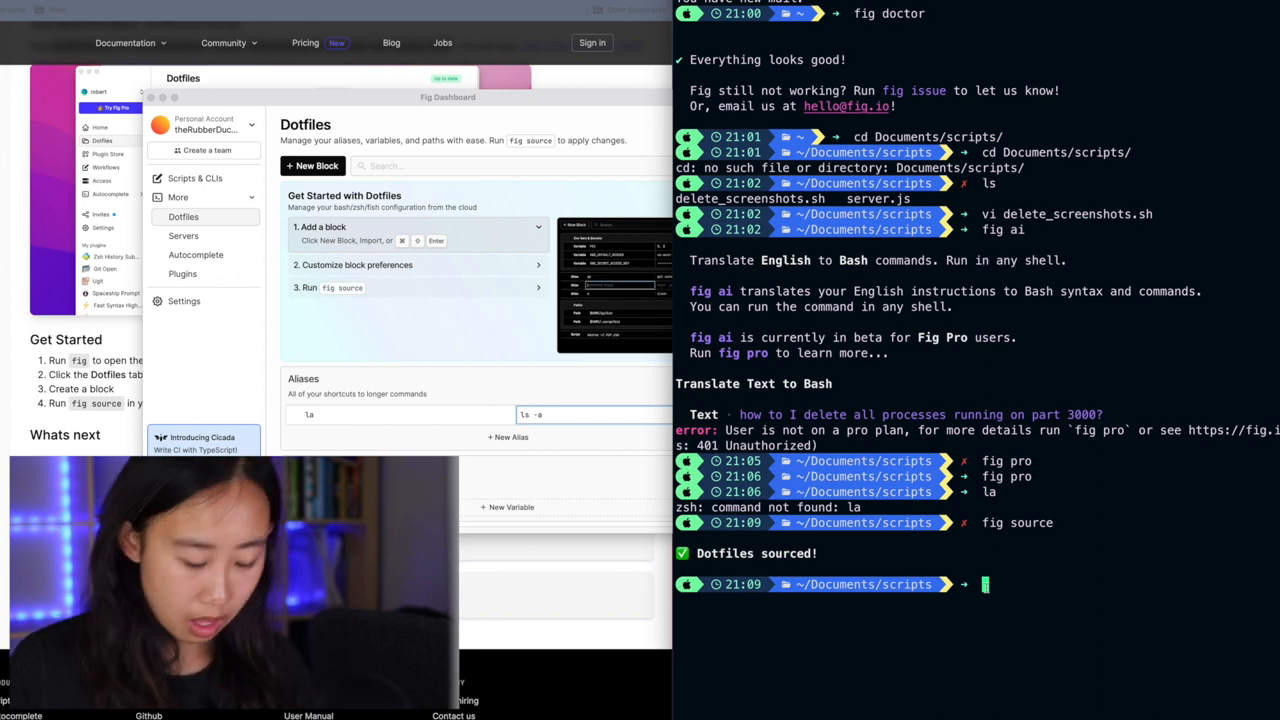
pyautogui.write('la')
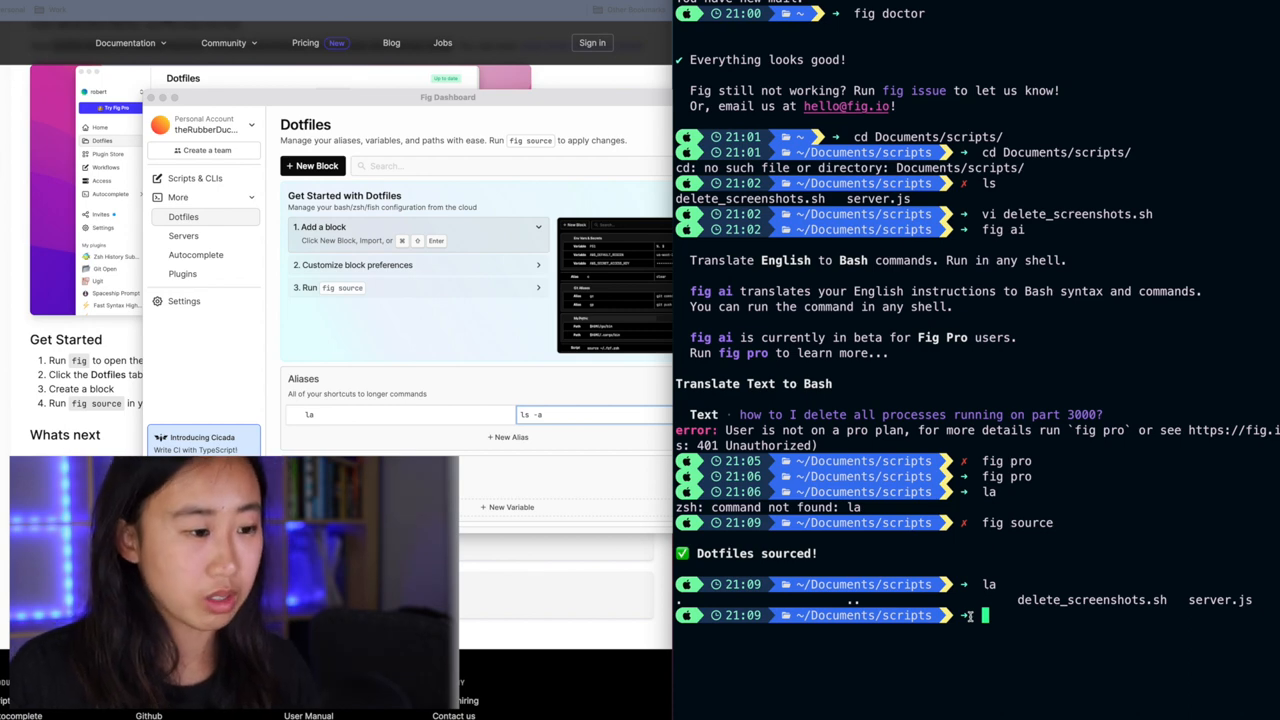
pyautogui.write('cd ..')
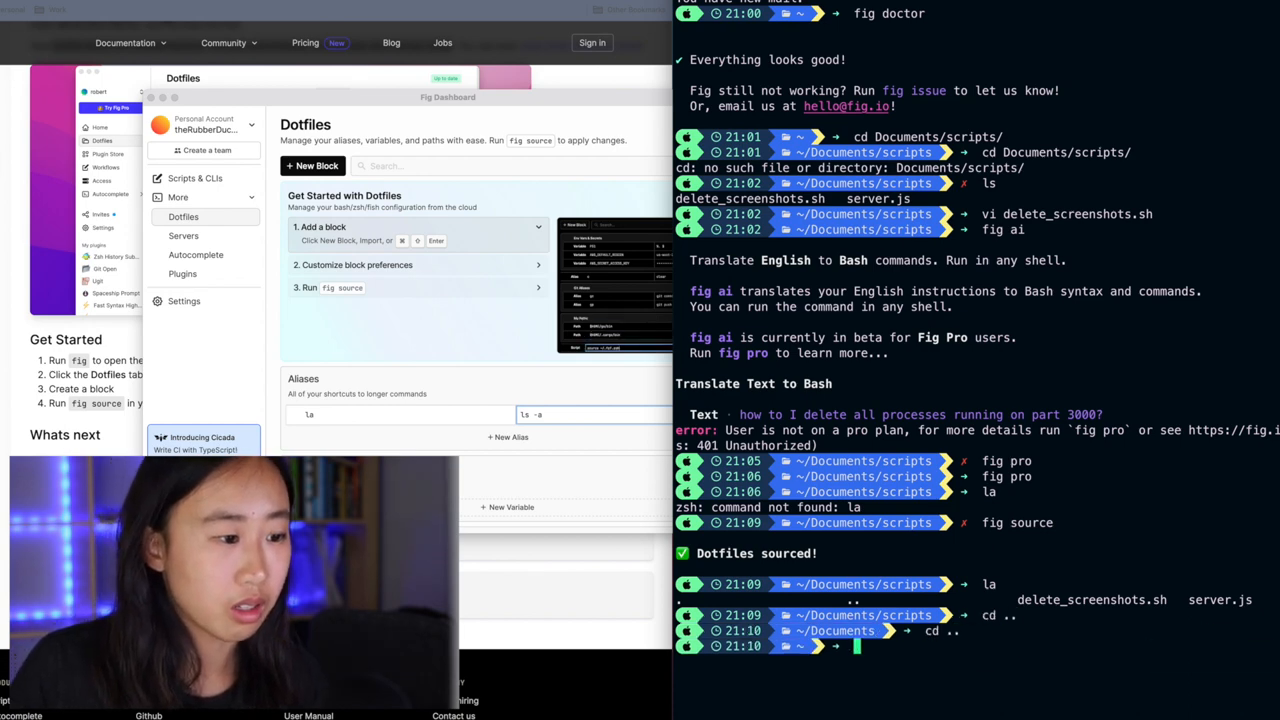
pyautogui.write('la')
pyautogui.write('ls')
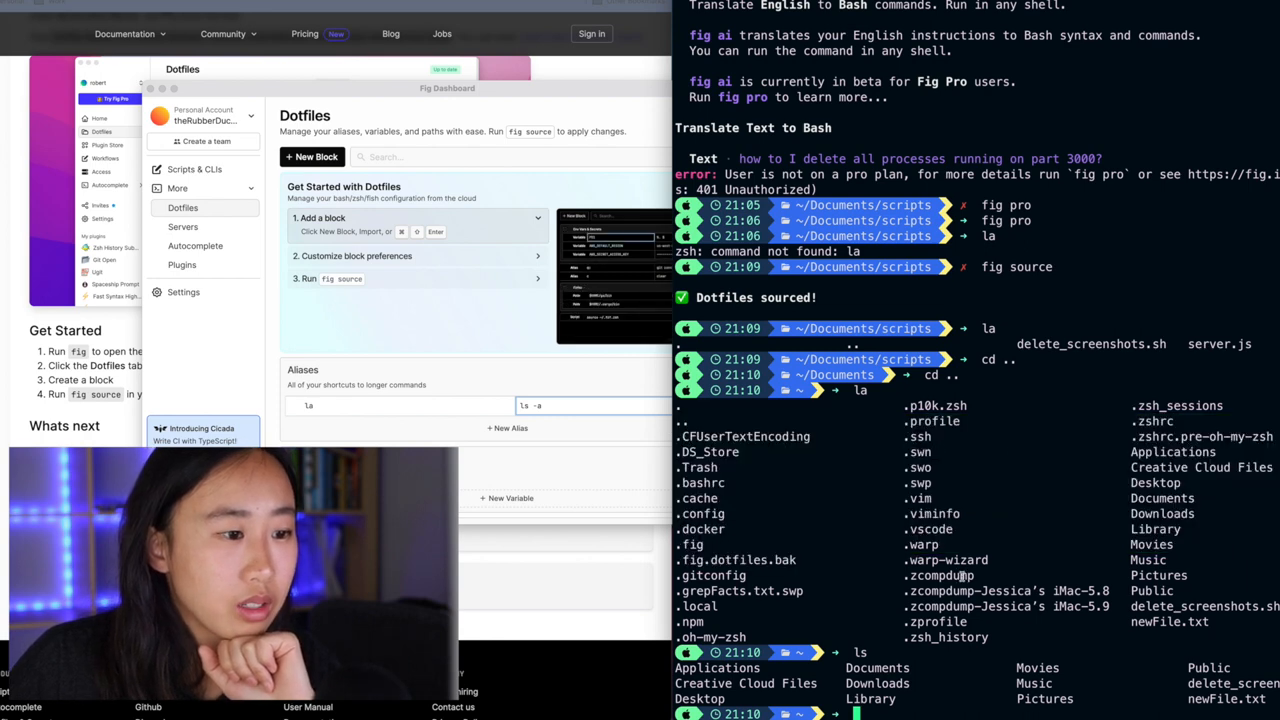
# - Run the viz alias to open .zshrc in nvim
pyautogui.scroll(-3)
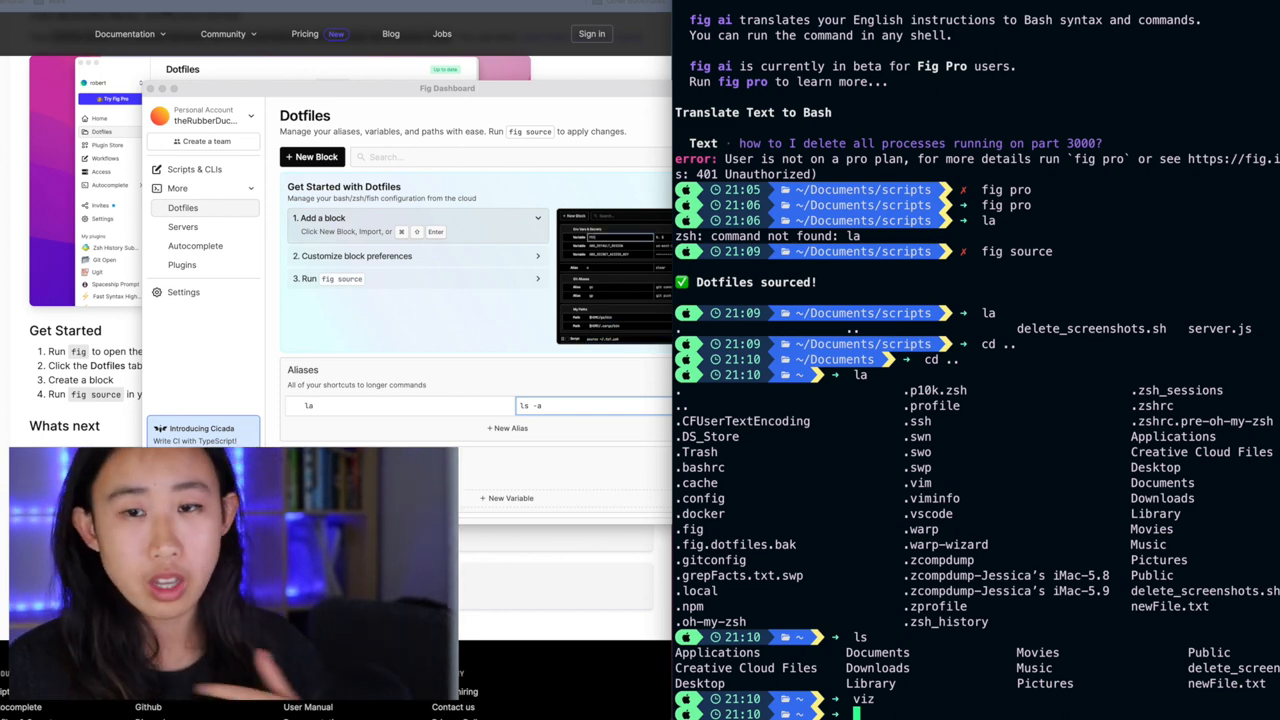
pyautogui.write('viz')
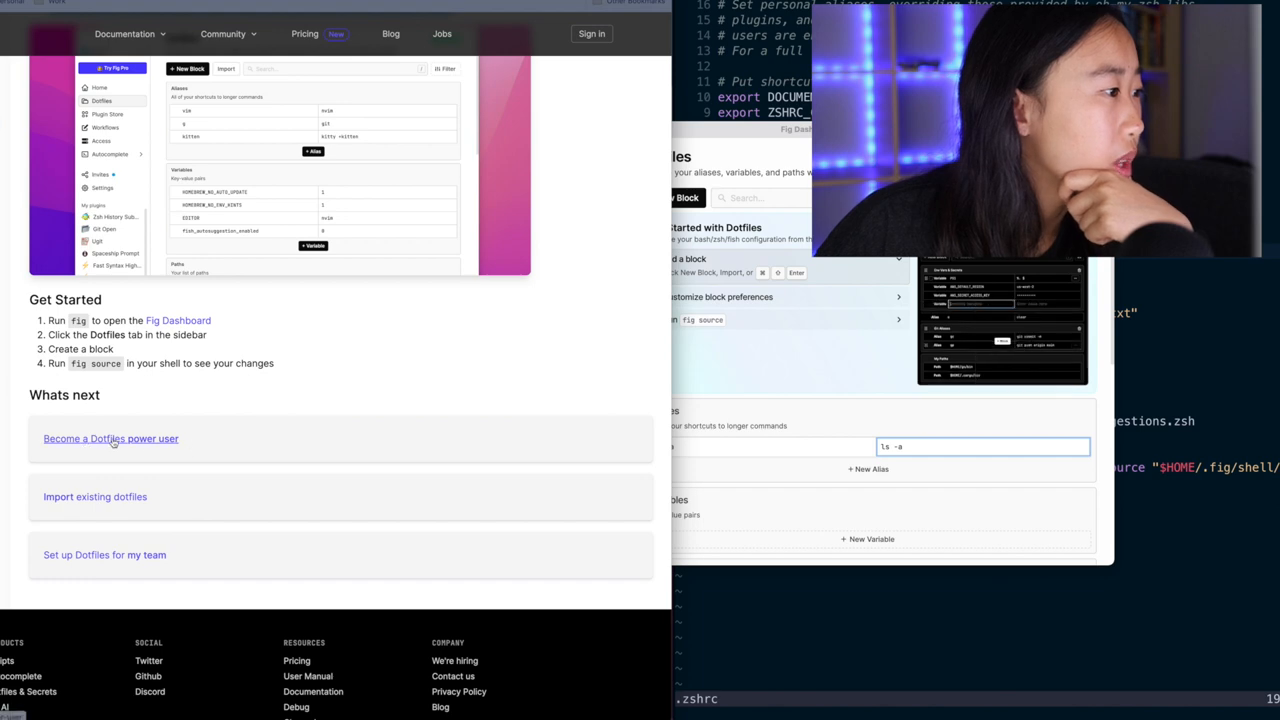
# - Open the 'Become a Dotfiles power user' guide leading to the dotfile import docs
pyautogui.click(111, 438)
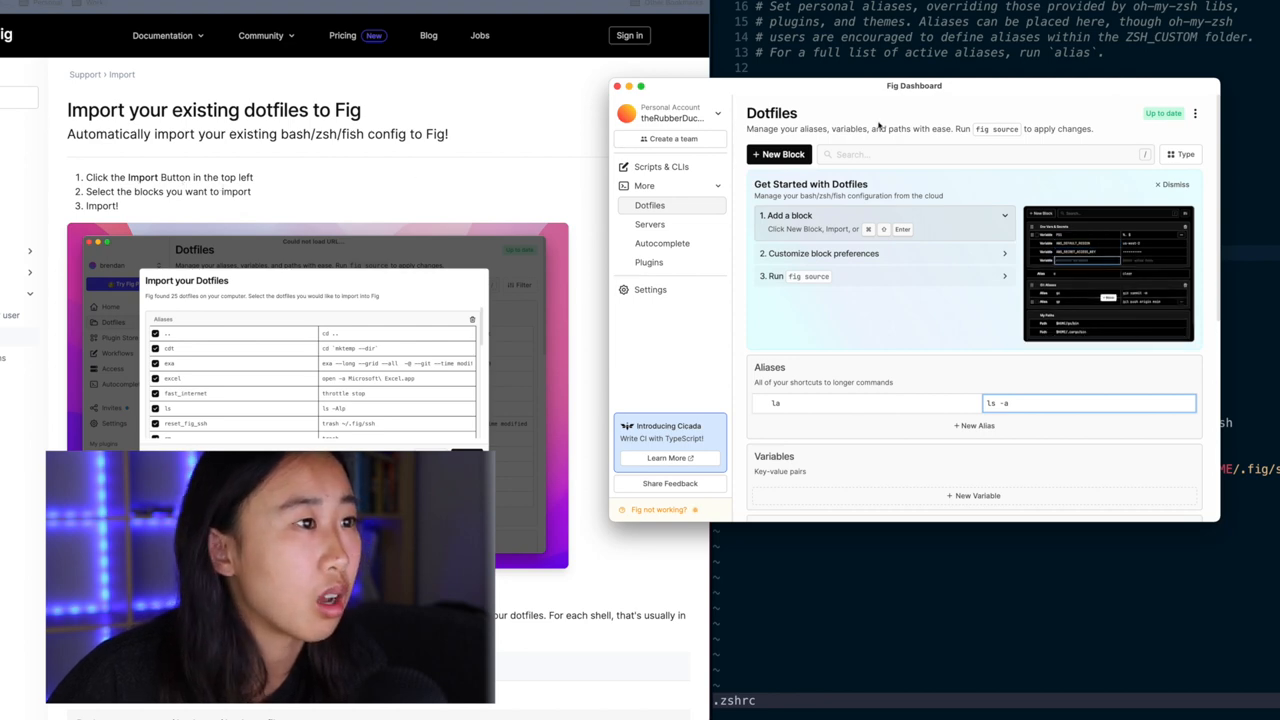
# - Start the dotfile import, select all 18 found dotfiles, and open the aliases' shell options
pyautogui.click(1194, 113)
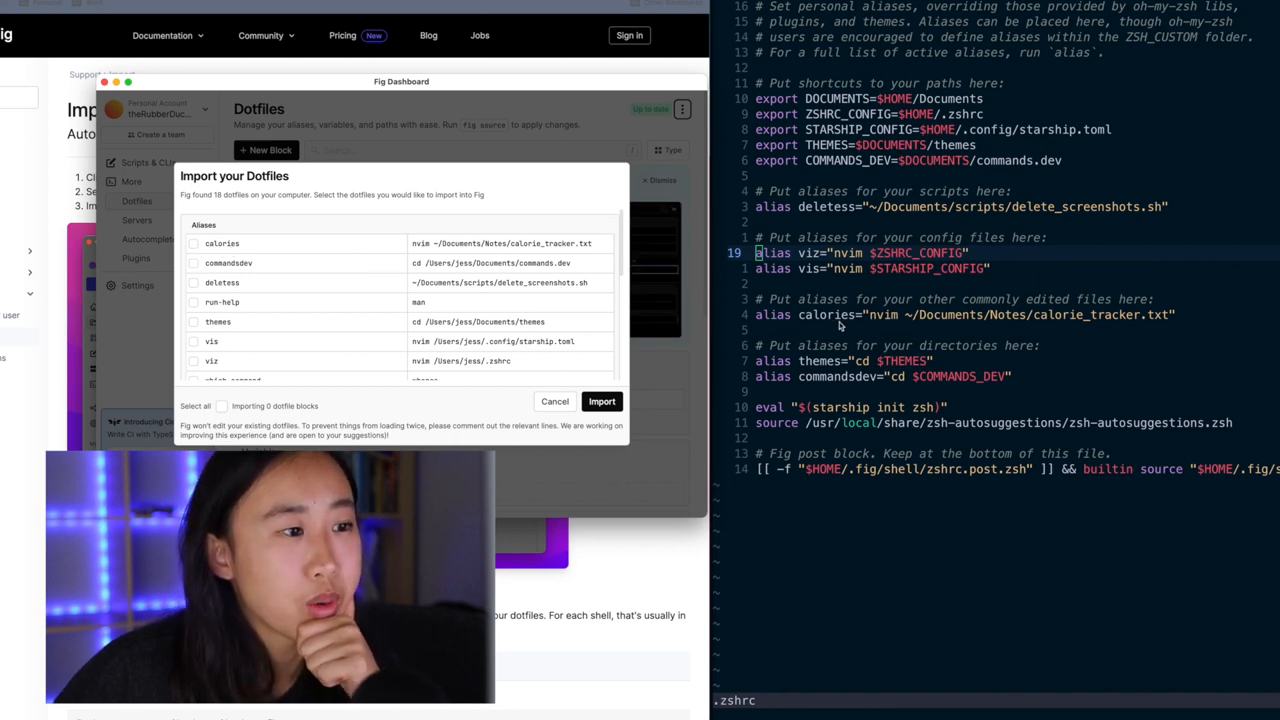
pyautogui.moveTo(1070, 323)
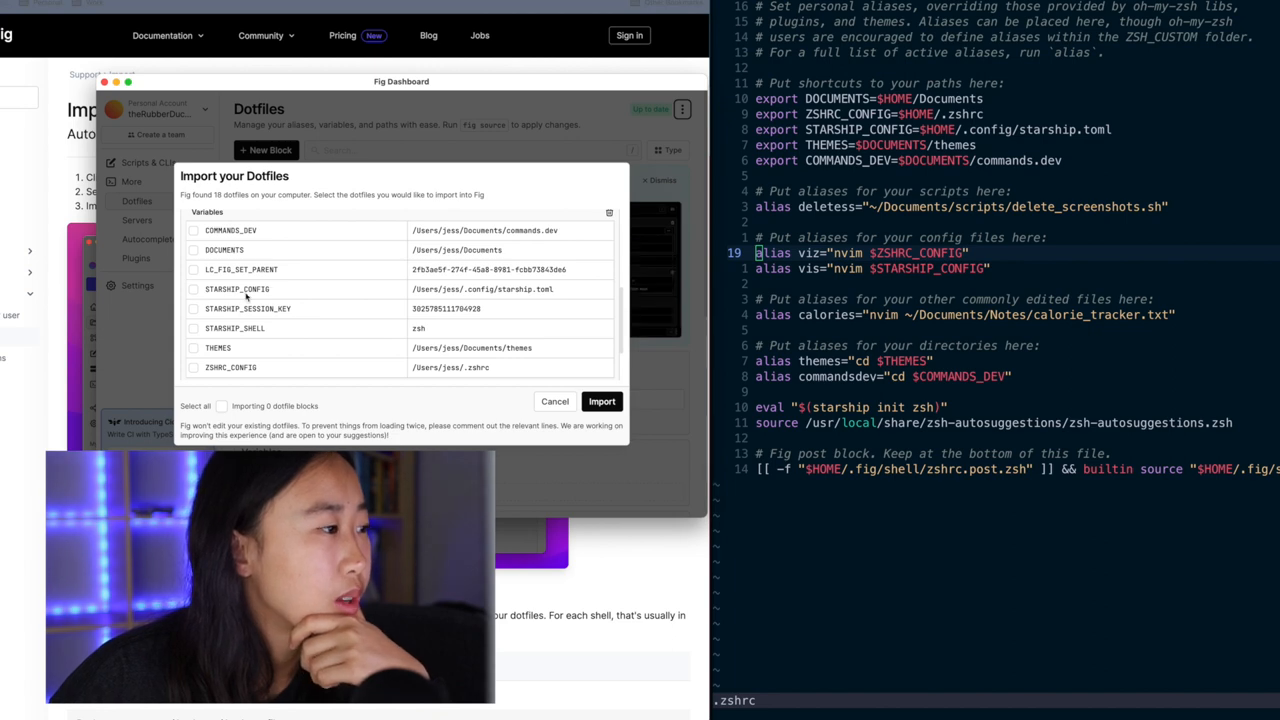
pyautogui.click(194, 405)
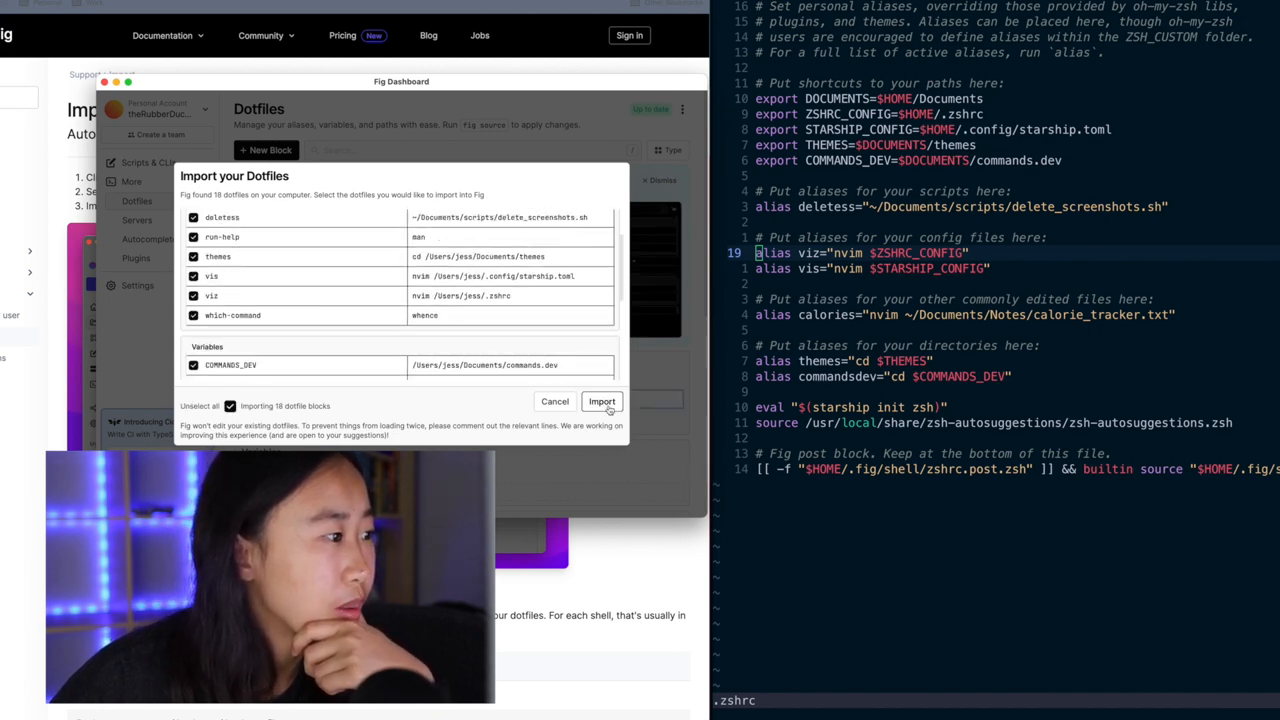
pyautogui.click(602, 401)
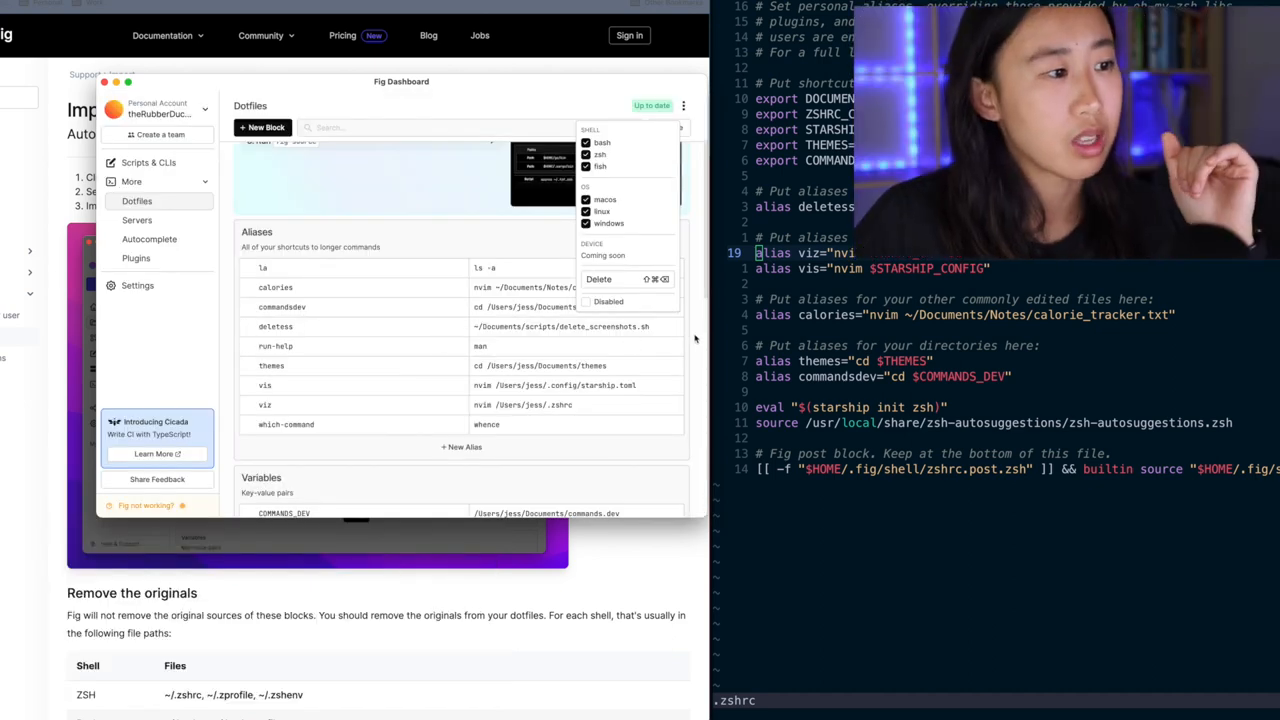
# - Review the Aliases block's shell/OS checkboxes and scroll through the imported dotfiles
pyautogui.click(520, 268)
pyautogui.write('fig')
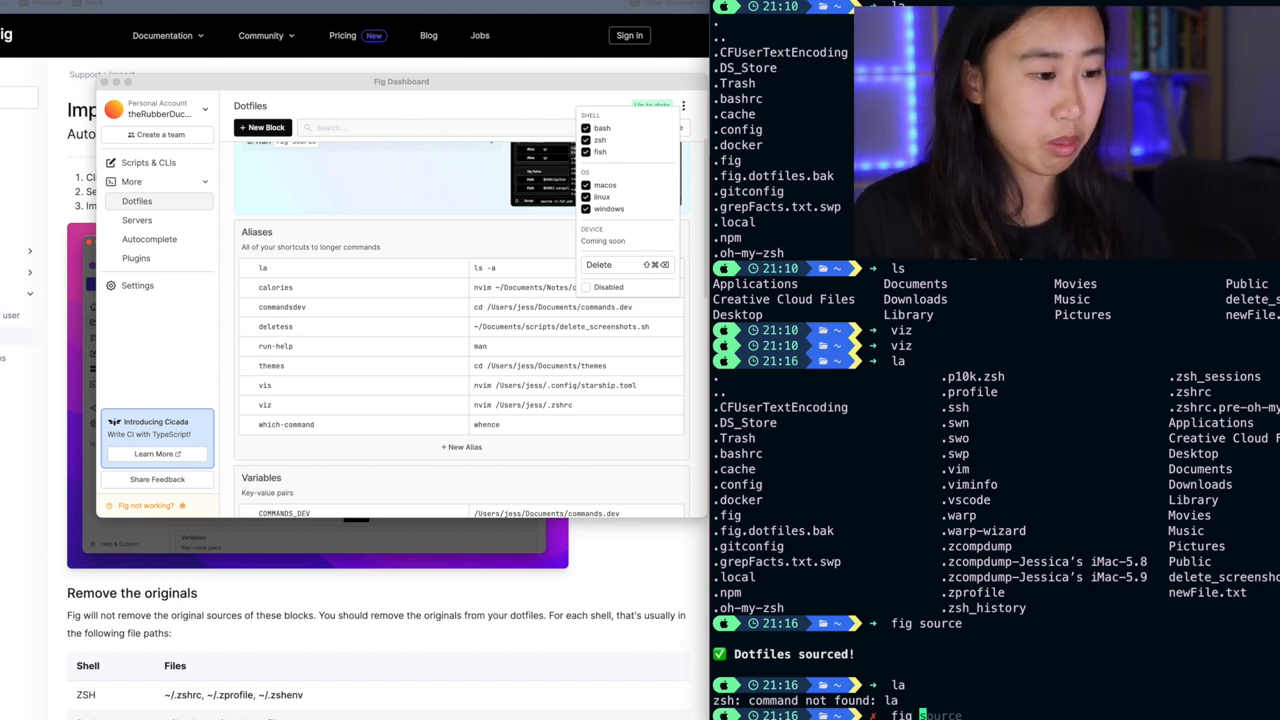
pyautogui.scroll(-3)
pyautogui.write('la')
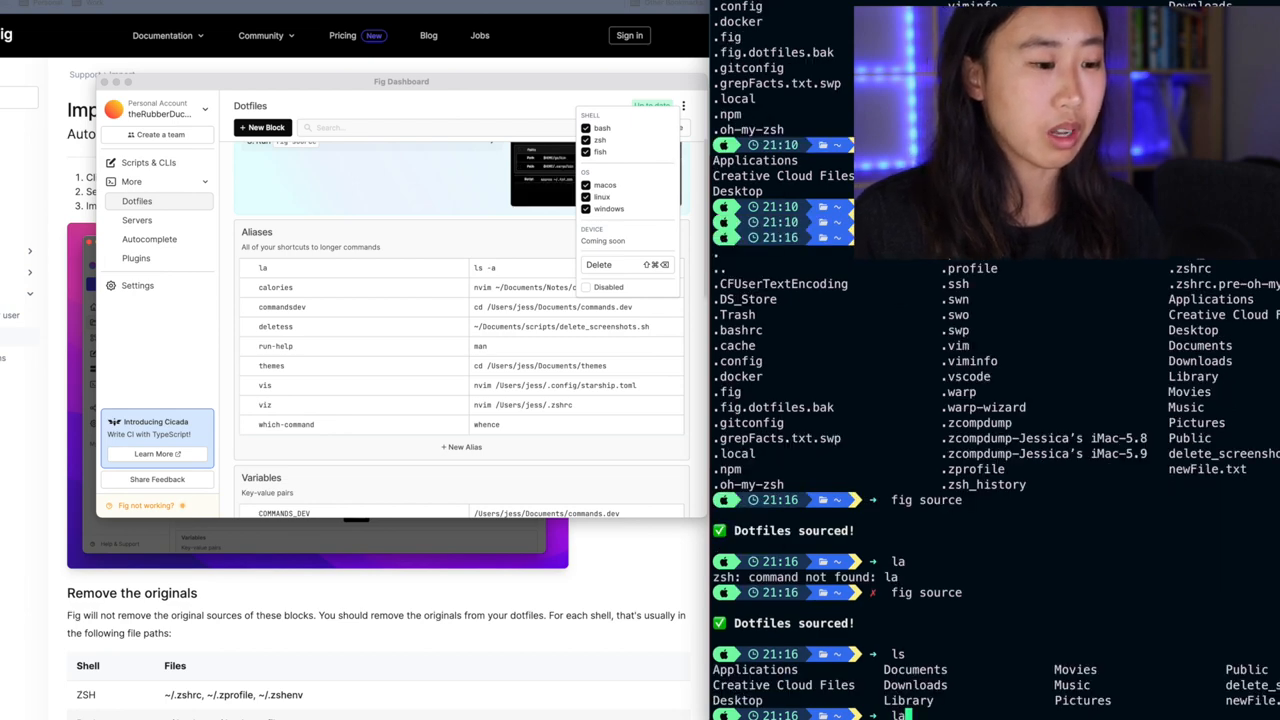
pyautogui.scroll(-3)
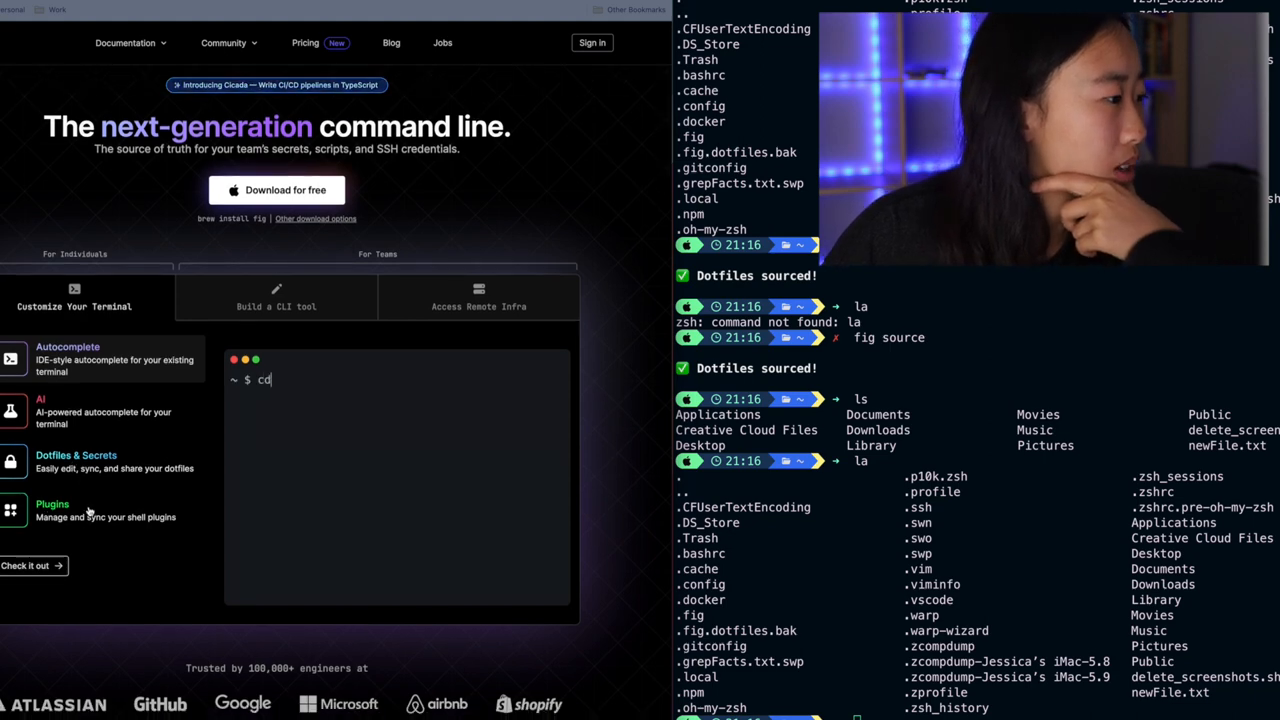
# - Browse fig.io's plugin directory to the Color section and open Zsh Syntax Highlighting
pyautogui.click(52, 510)
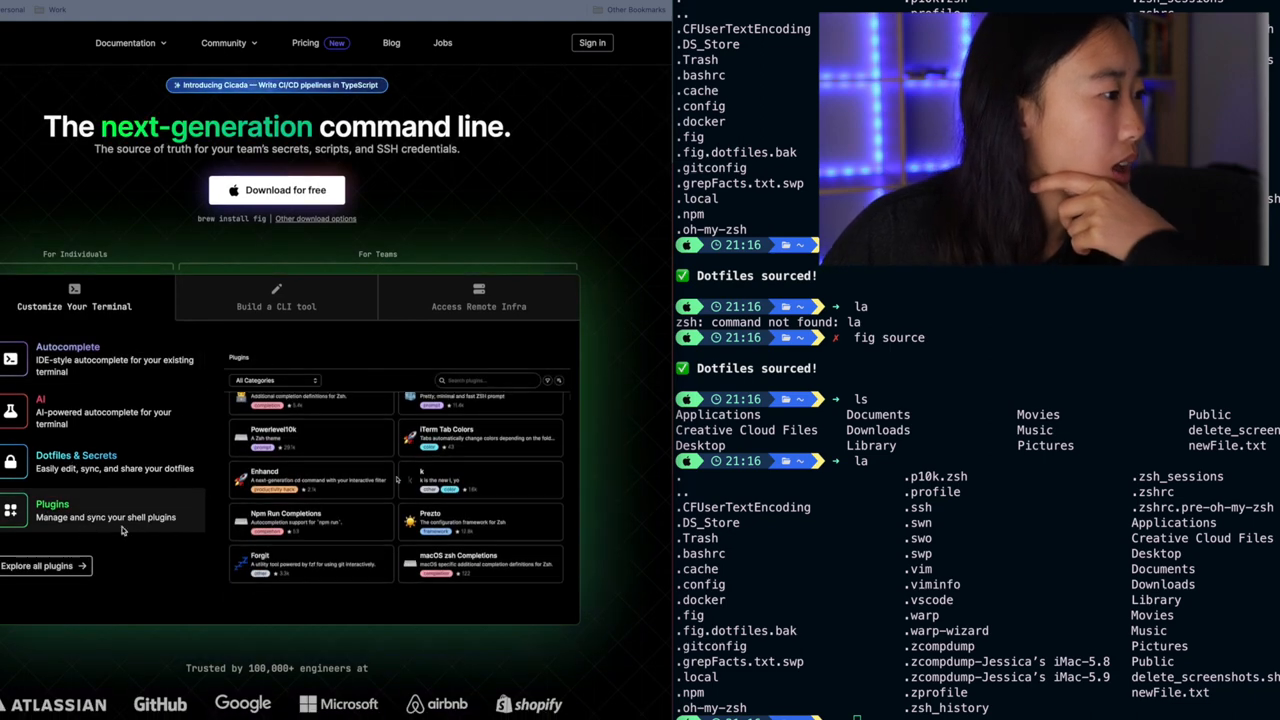
pyautogui.click(37, 565)
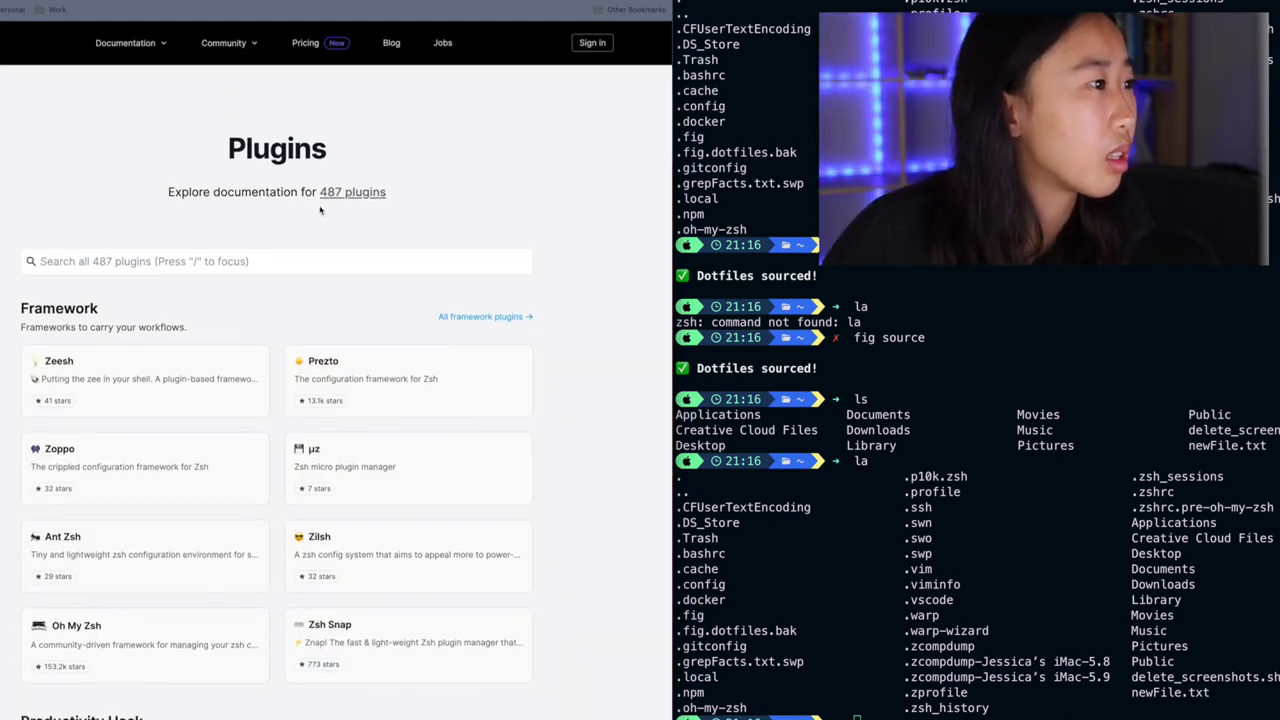
pyautogui.scroll(-3)
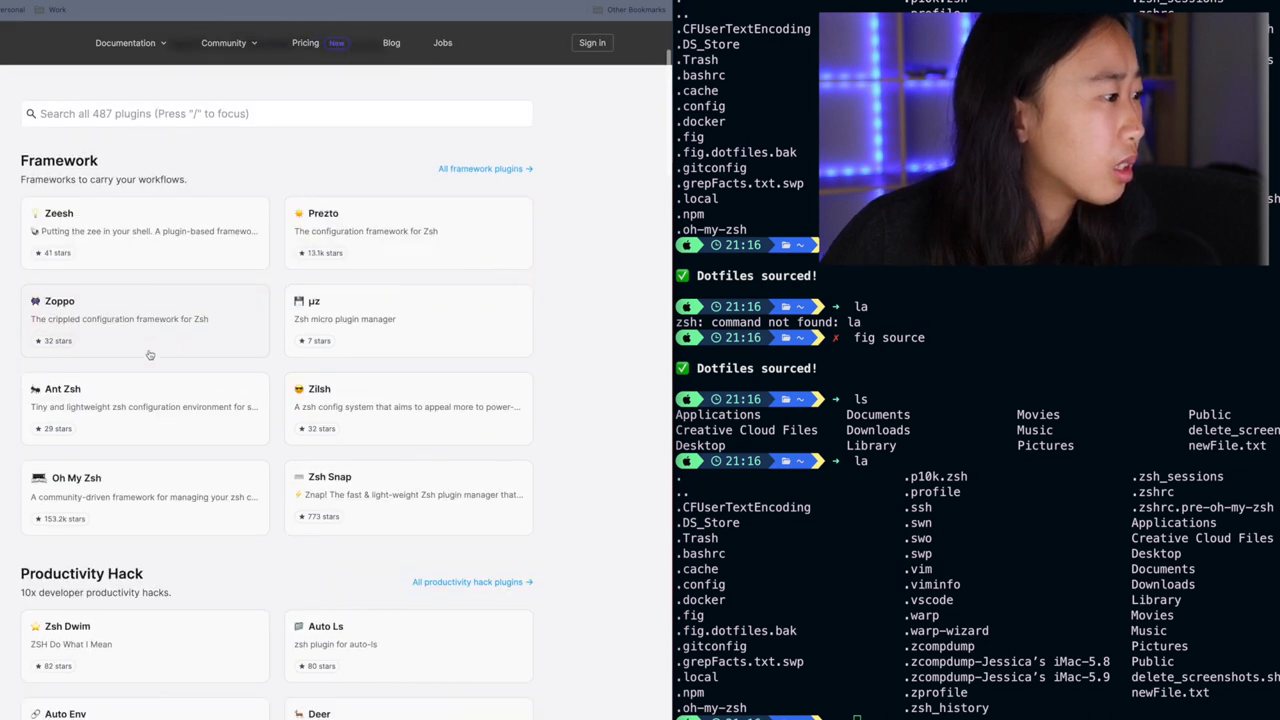
pyautogui.scroll(-3)
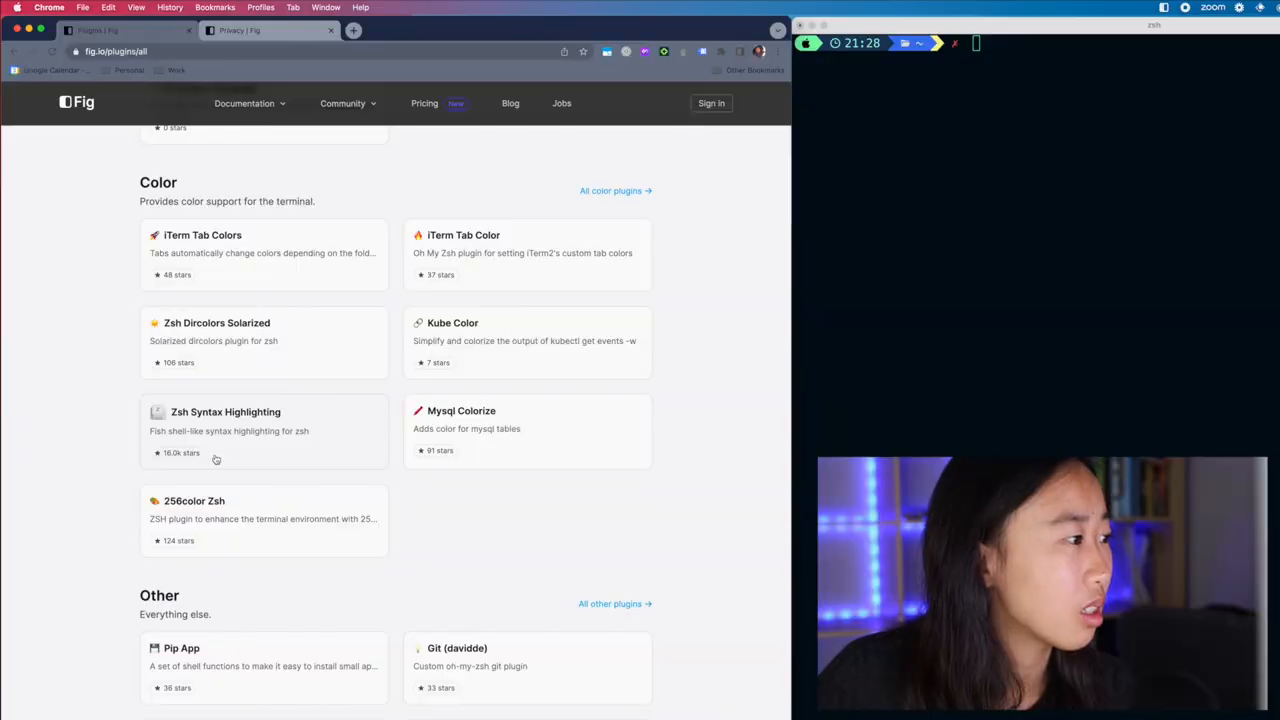
pyautogui.click(225, 411)
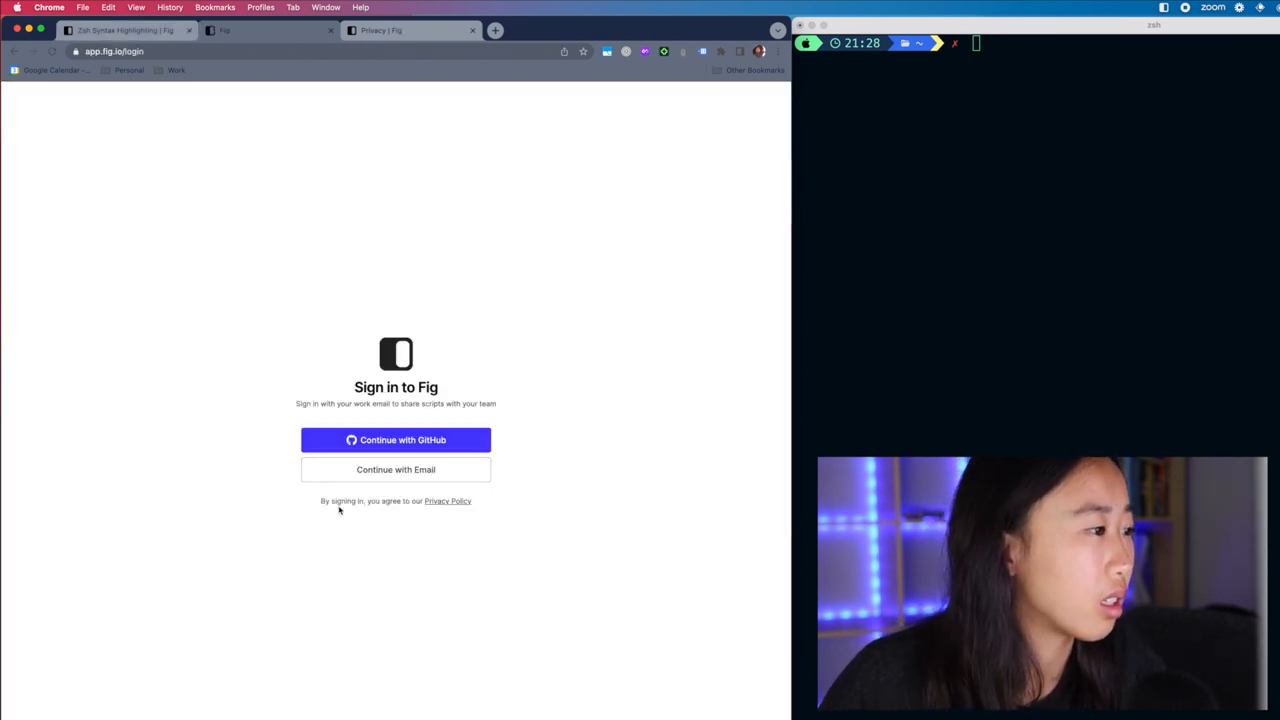
# - Sign in with email and install the Zsh Syntax Highlighting plugin
pyautogui.click(395, 469)
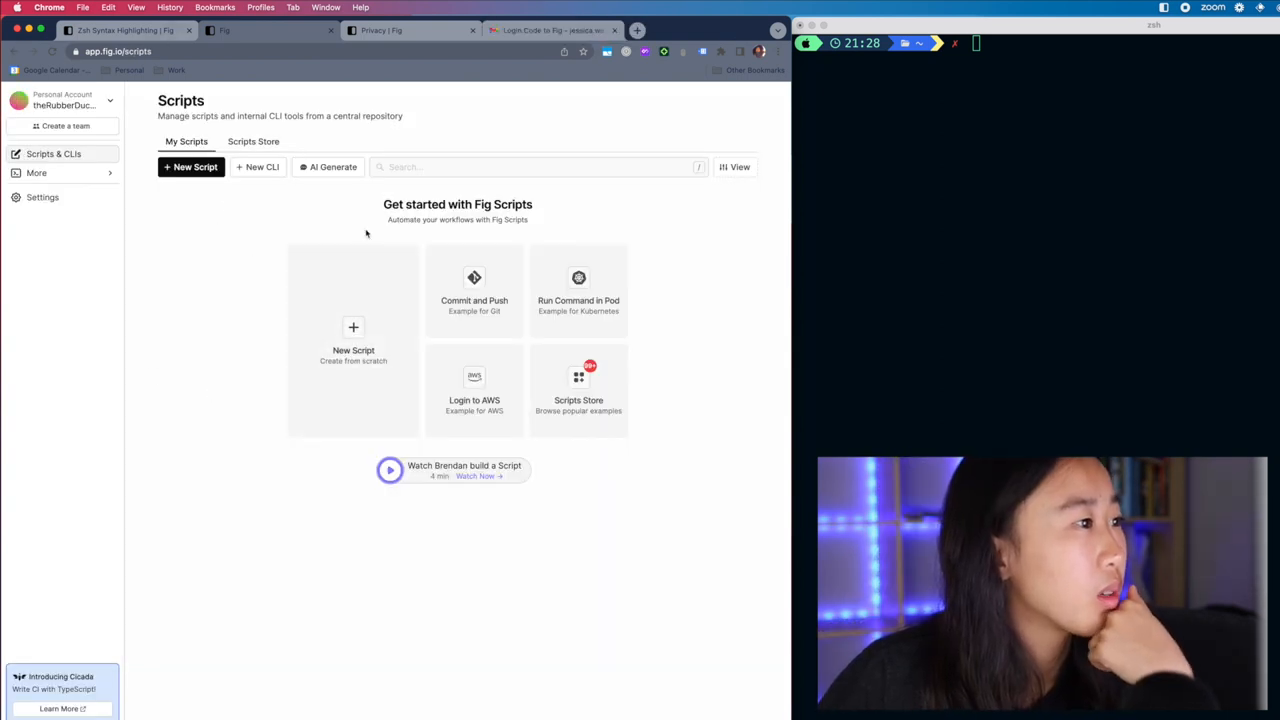
pyautogui.moveTo(70, 203)
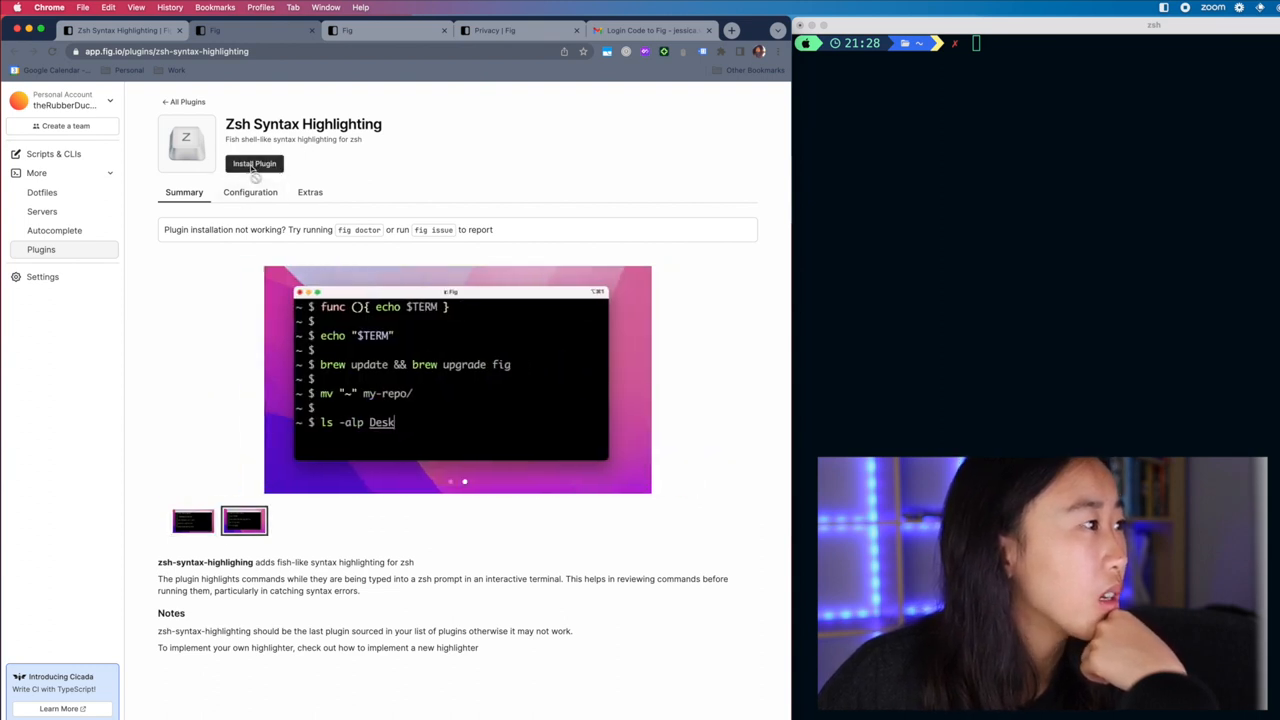
pyautogui.click(254, 163)
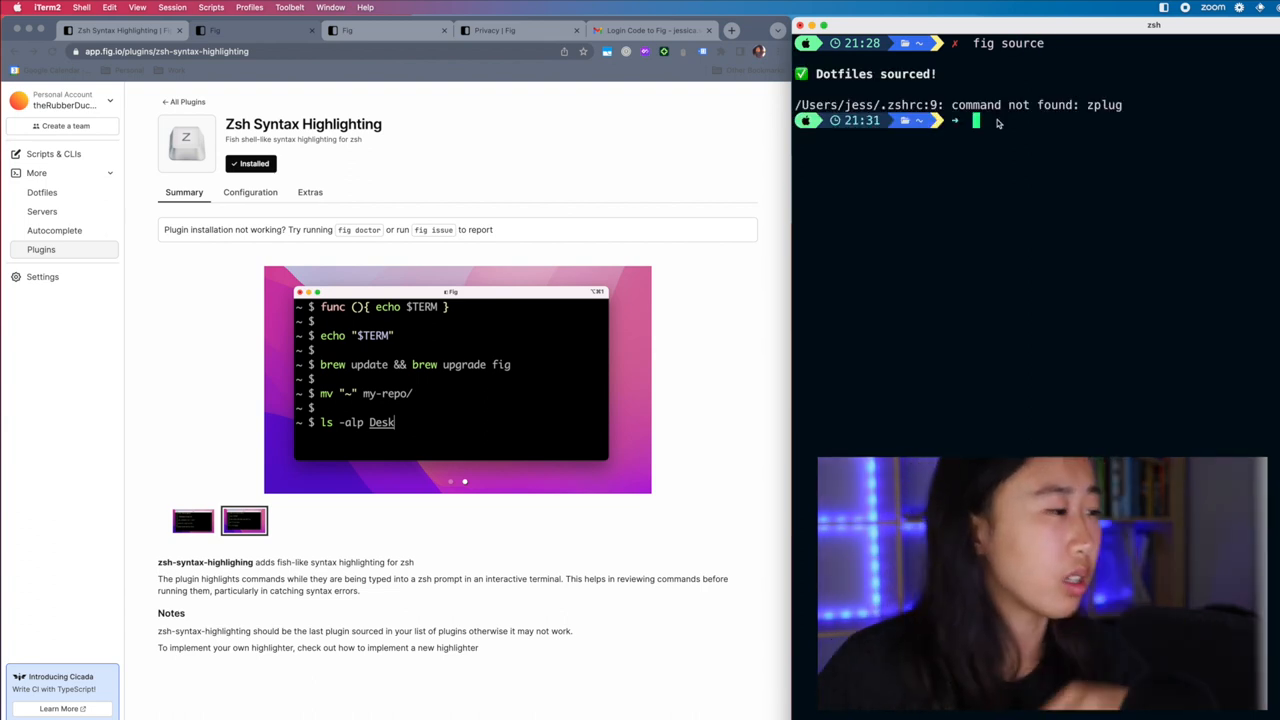
# - Test highlighting with echo "Classic Mode" in iTerm2, then disable the plugin from the Installed menu
pyautogui.write('echo "Classic Mode"')
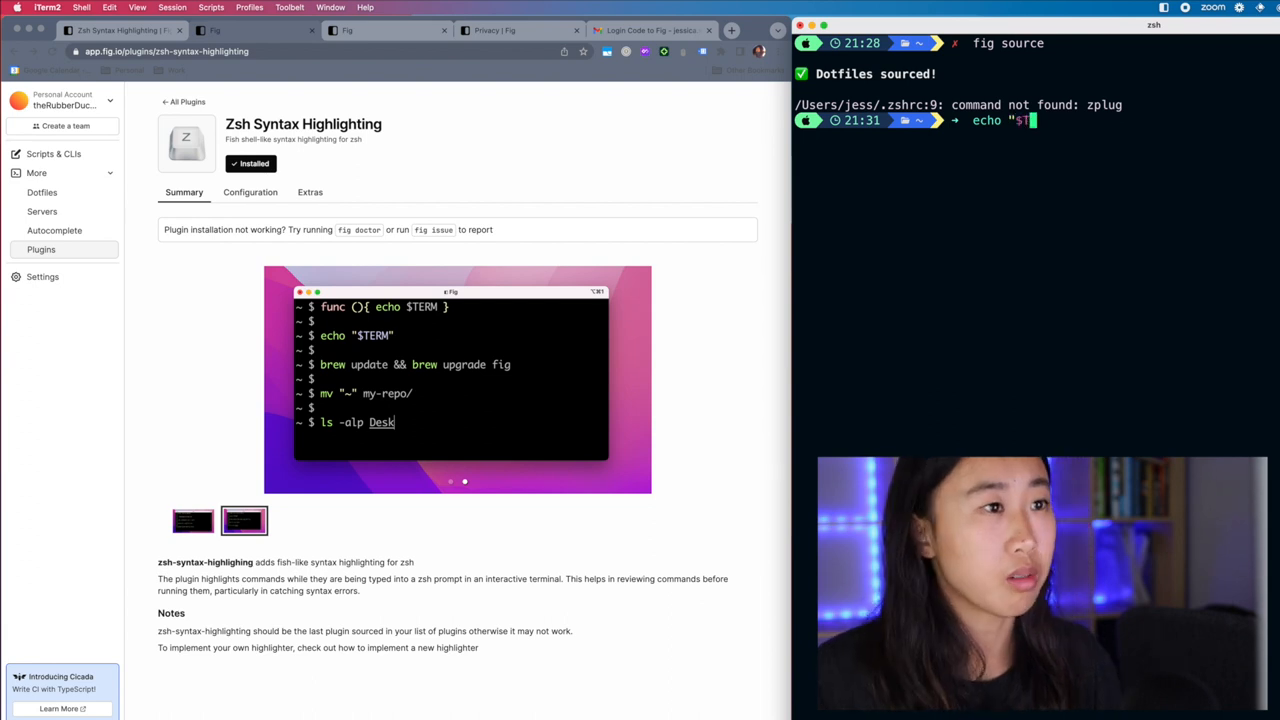
pyautogui.write('ERM"')
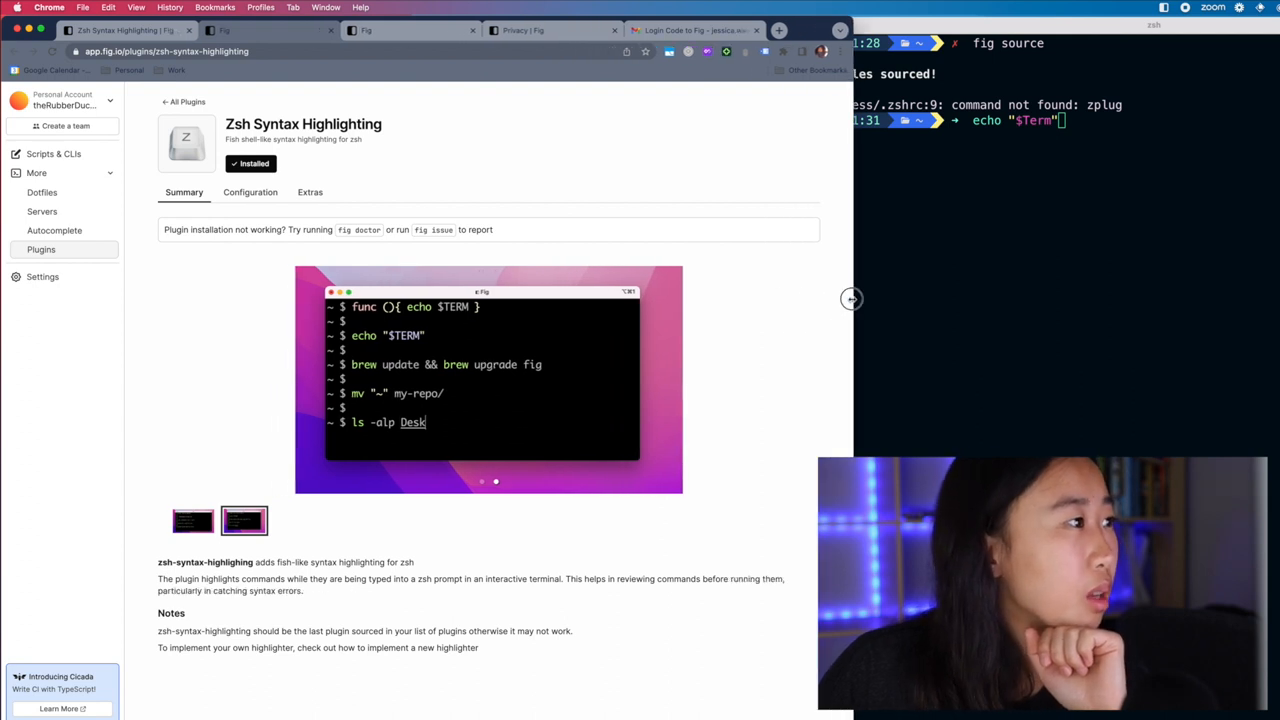
pyautogui.click(250, 163)
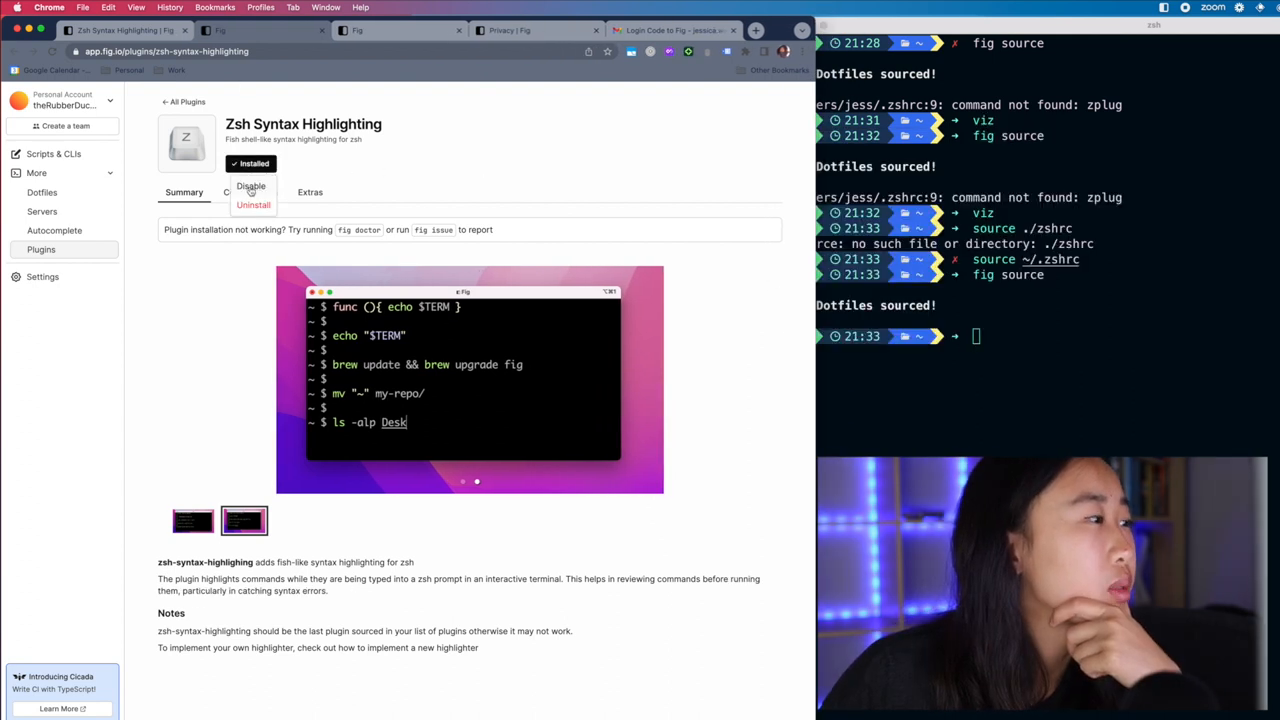
pyautogui.click(250, 186)
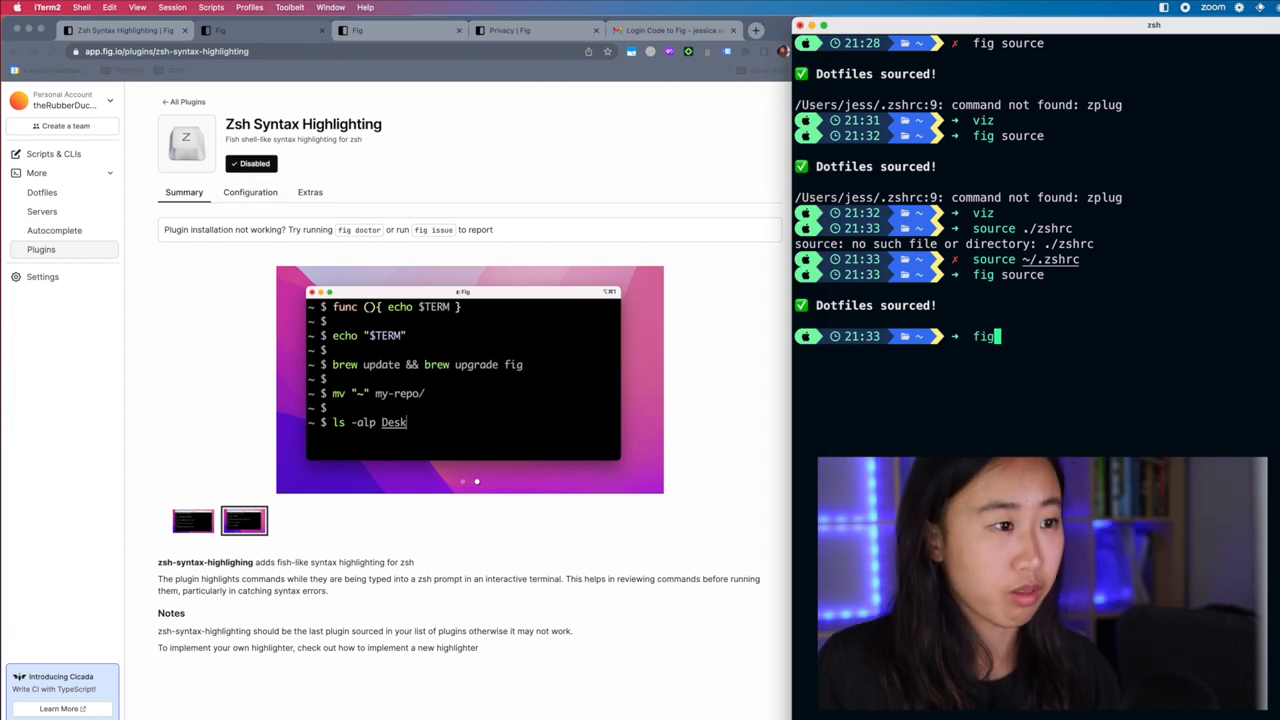
# - Run ls and echo $ without the plugin, reinstall Zsh Syntax Highlighting, and return to the Plugin Store
pyautogui.write('ls')
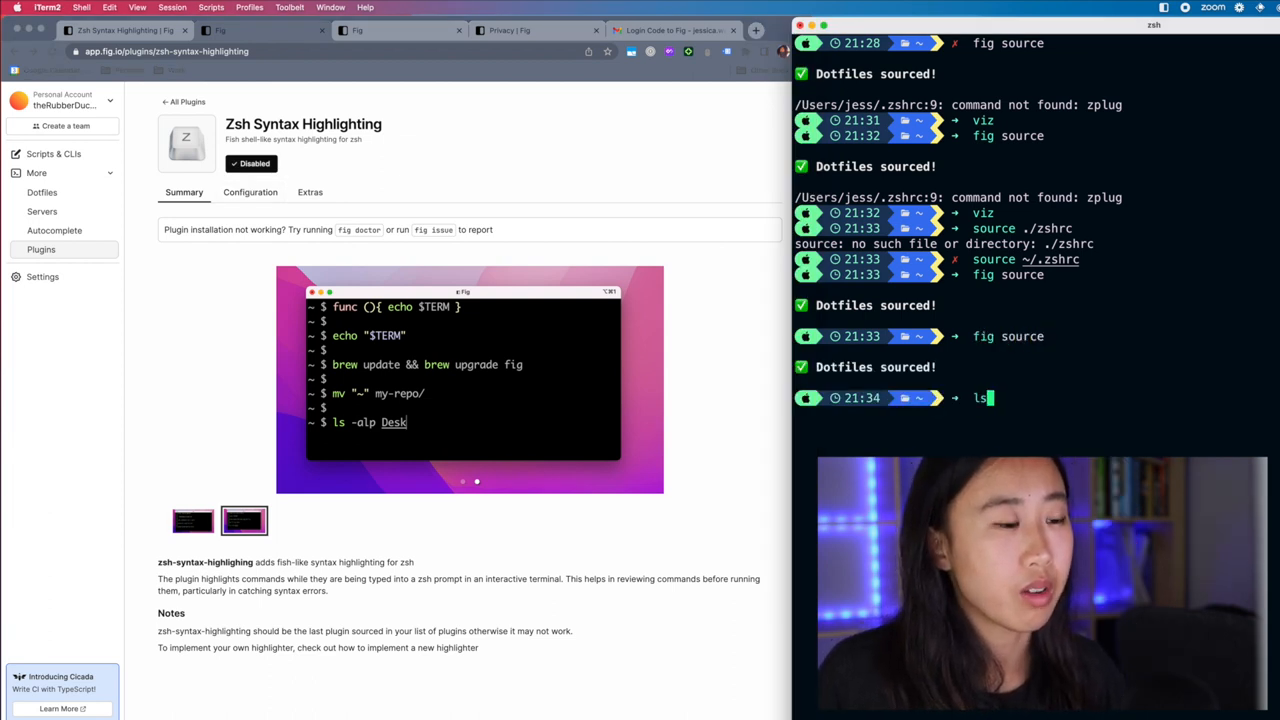
pyautogui.write('echo $')
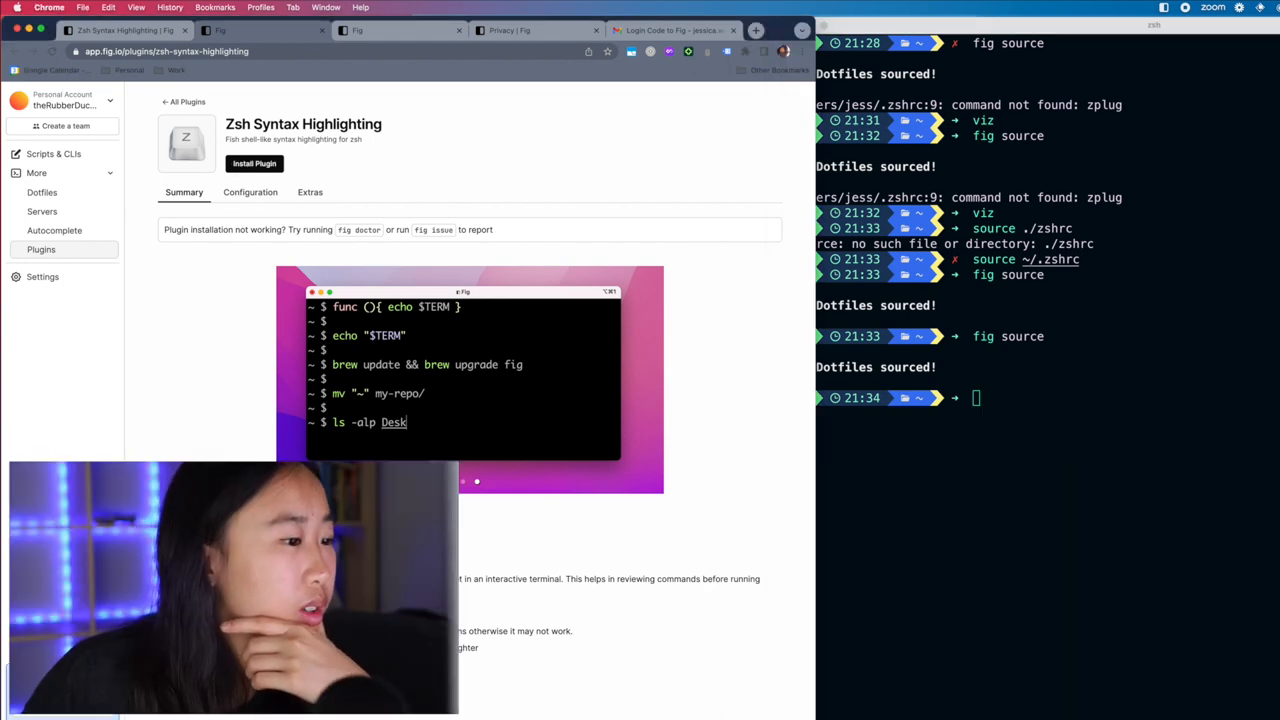
pyautogui.click(1005, 398)
pyautogui.write('fig source')
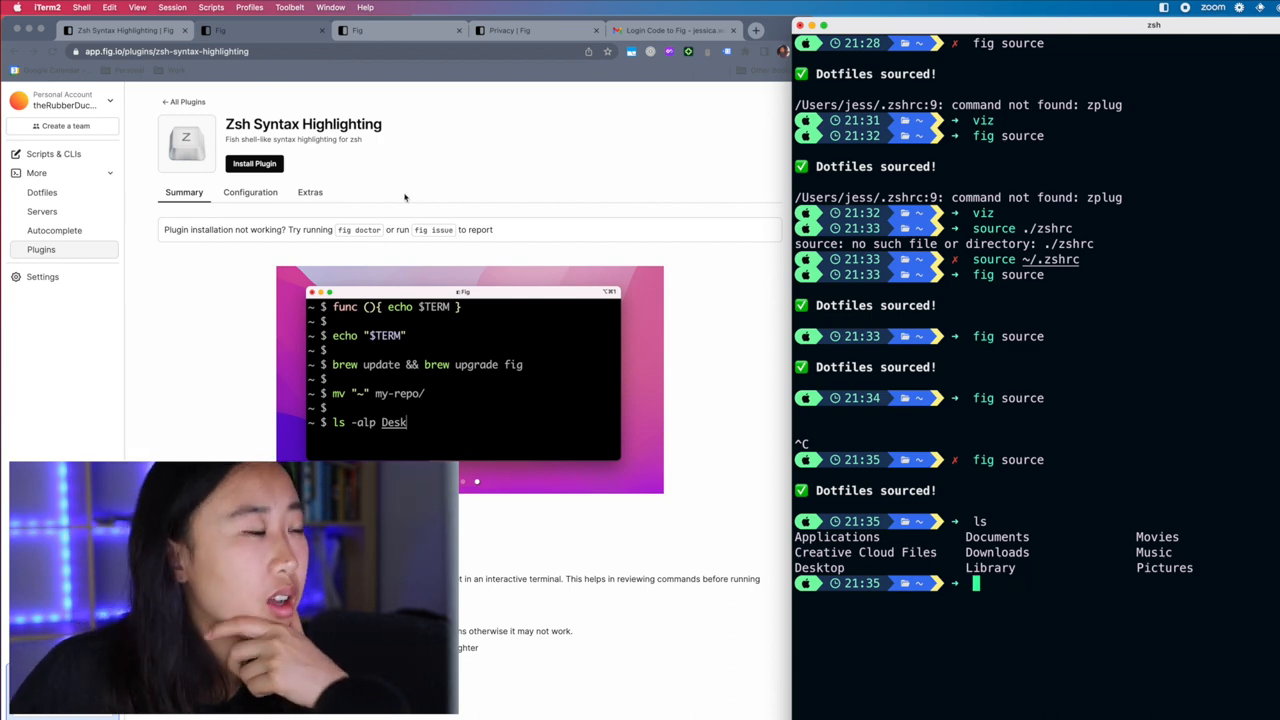
pyautogui.click(254, 163)
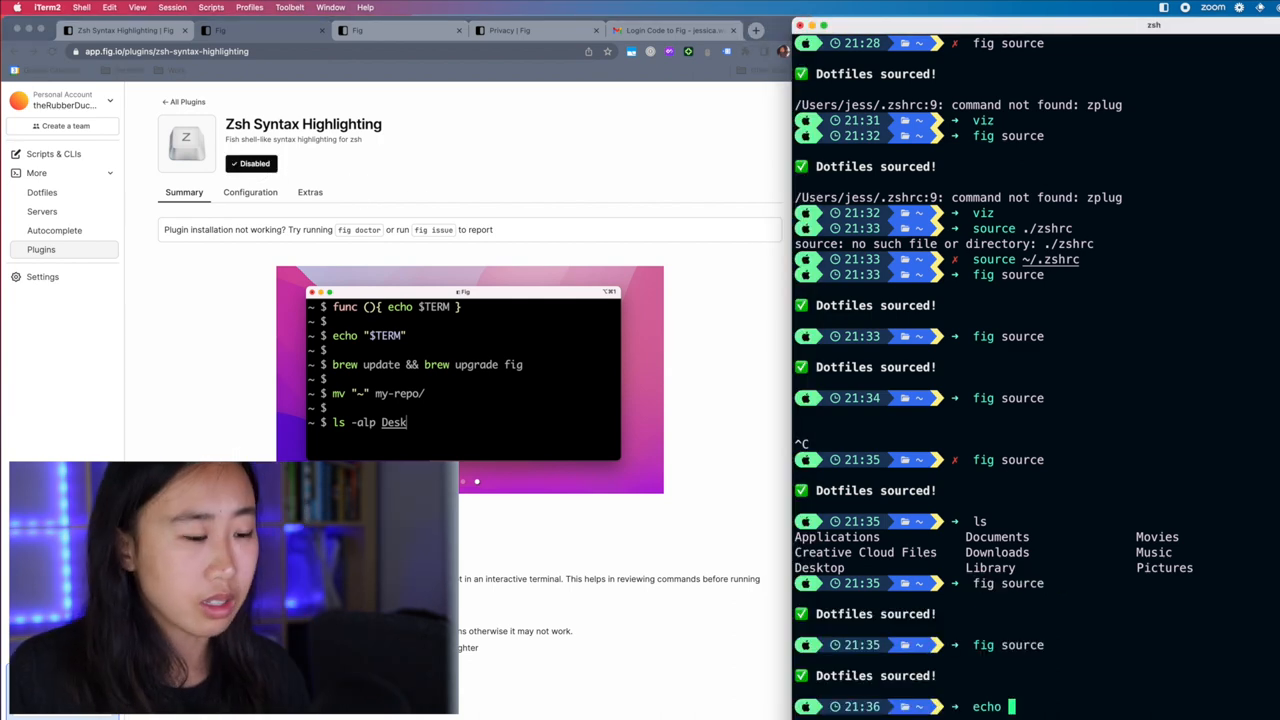
pyautogui.click(184, 101)
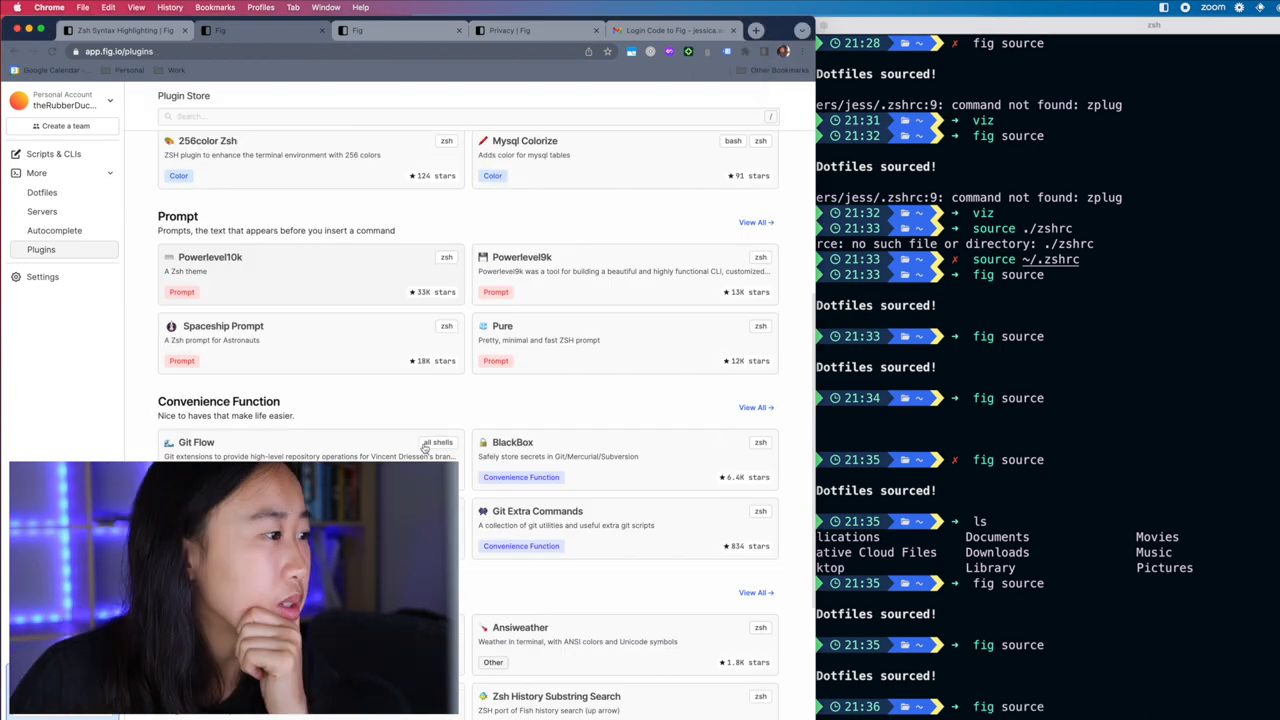
# - Scroll the Plugin Store categories, go to the fig.io homepage, and try cdn/ in its autocomplete demo
pyautogui.scroll(-3)
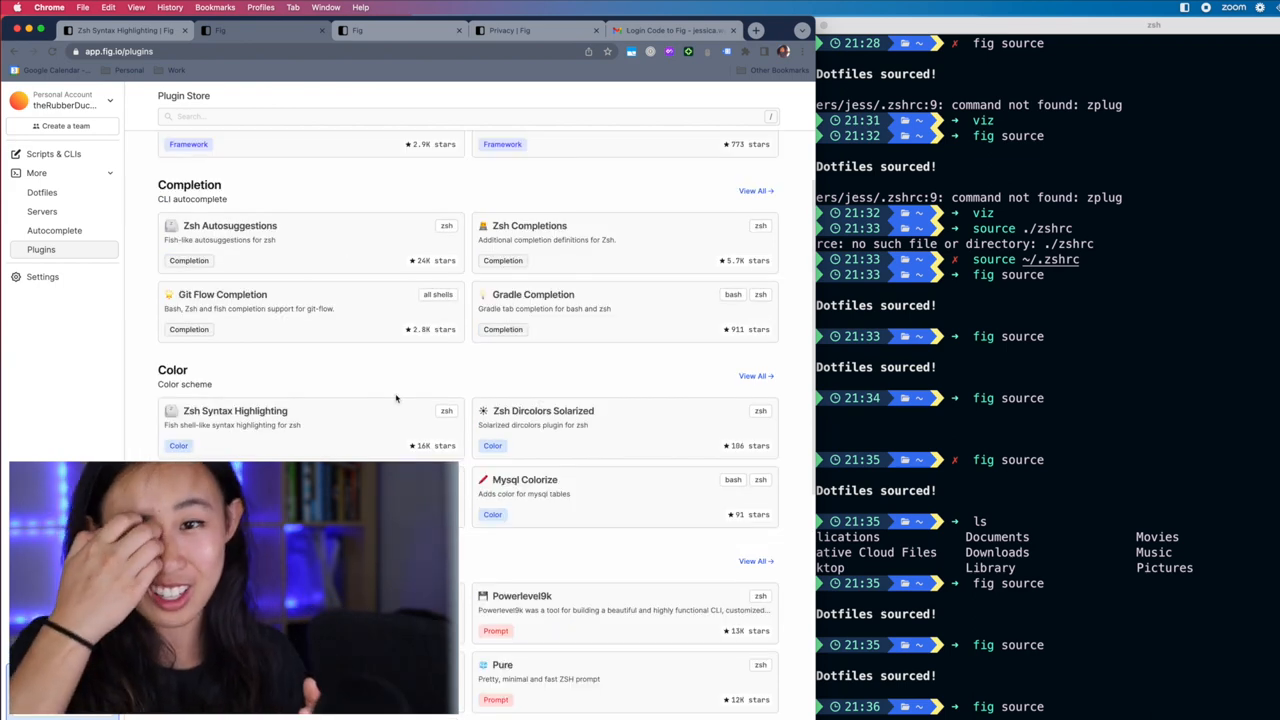
pyautogui.click(235, 410)
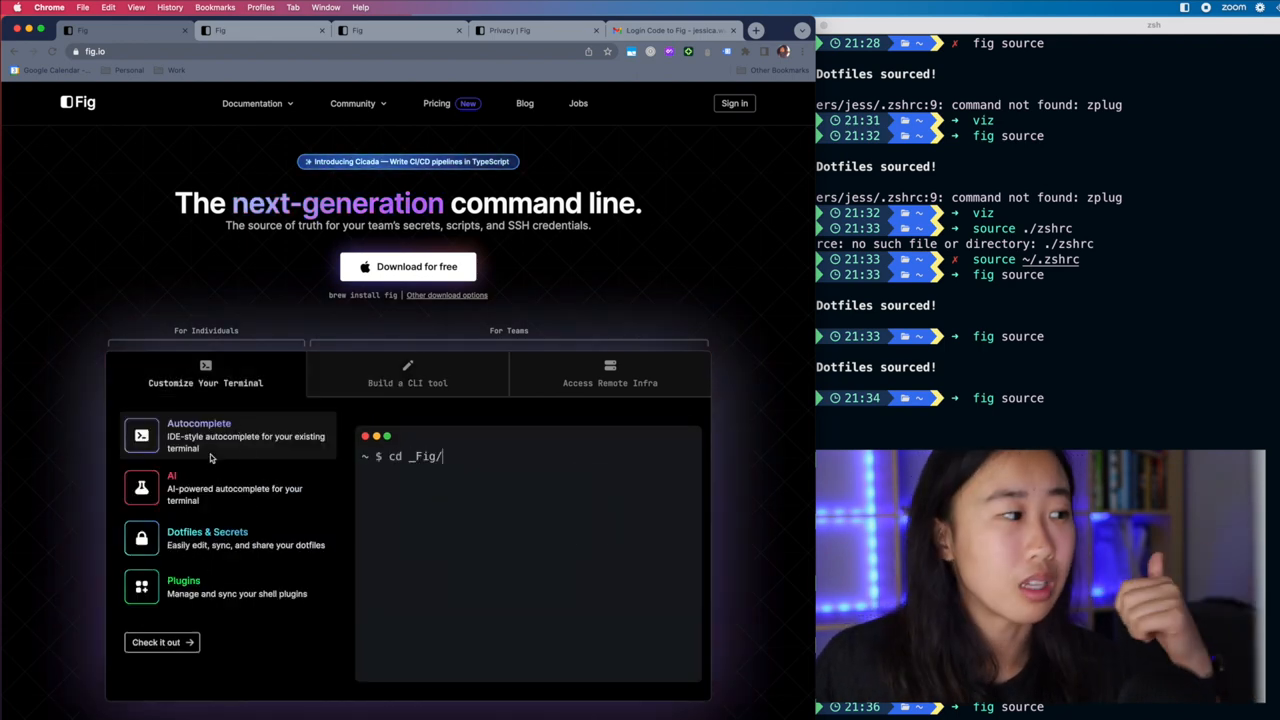
pyautogui.write('cdn/')
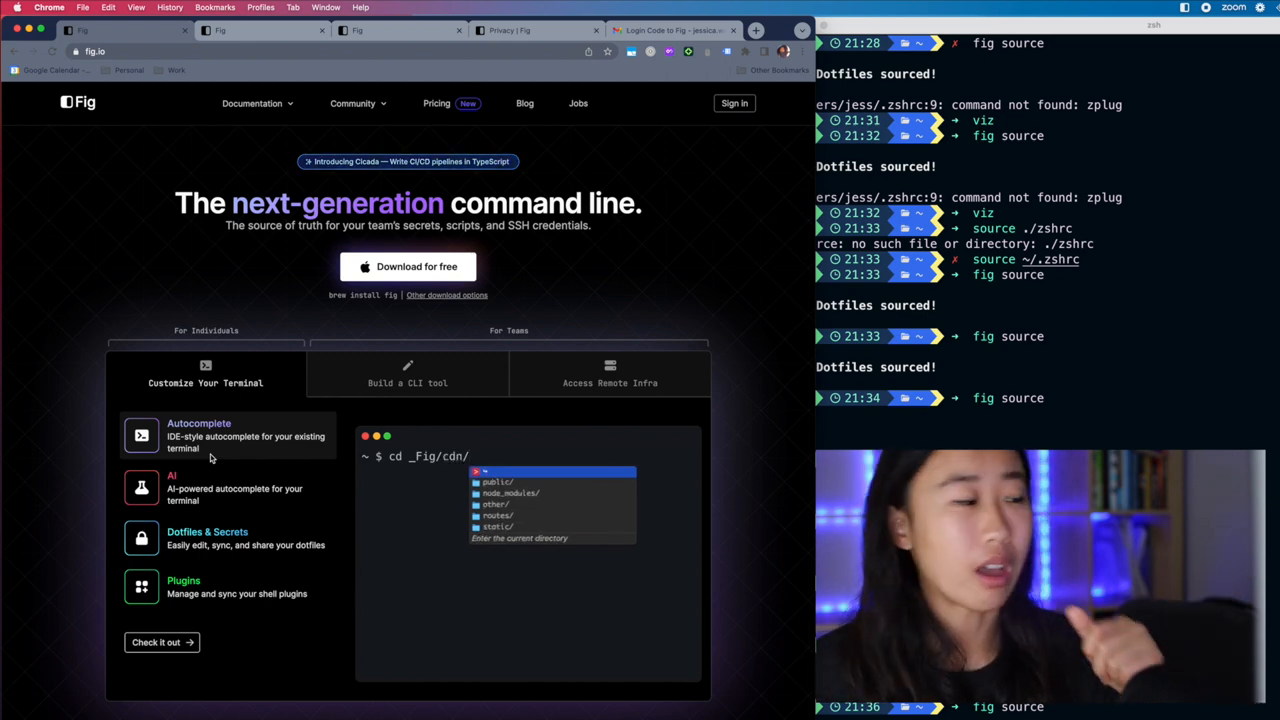